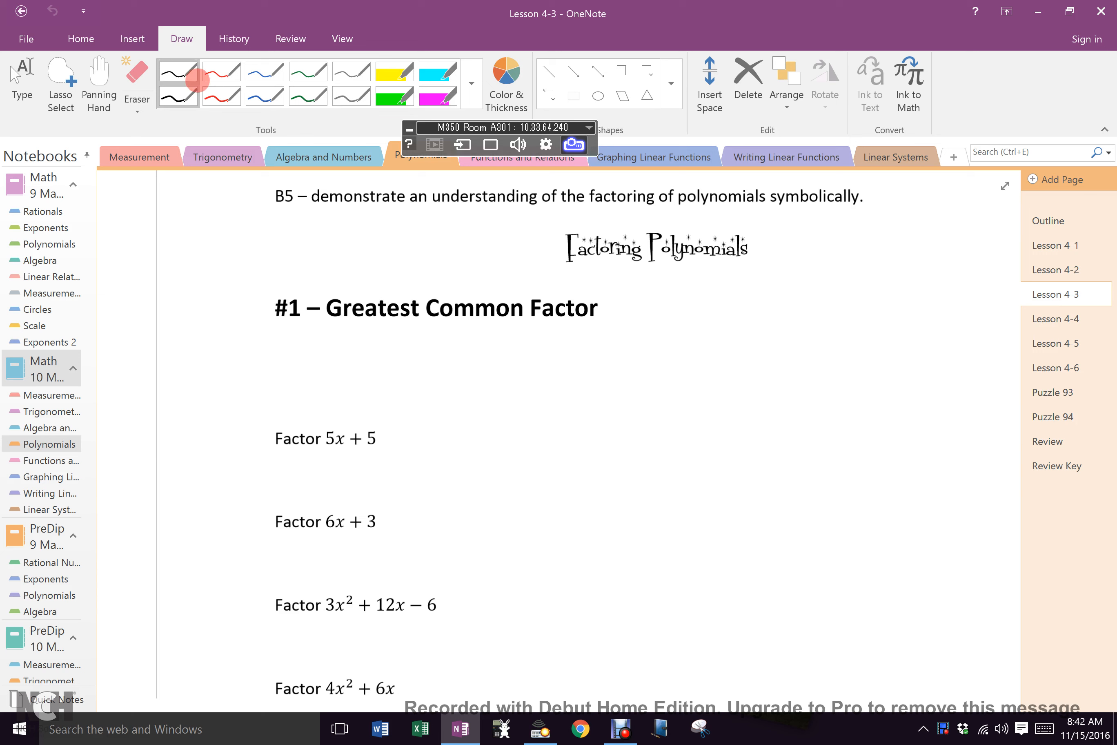
Step: Write in black ink '-> ALWAYS look for a GCF -> You may need to factor further' beside the heading
left_click(178, 94)
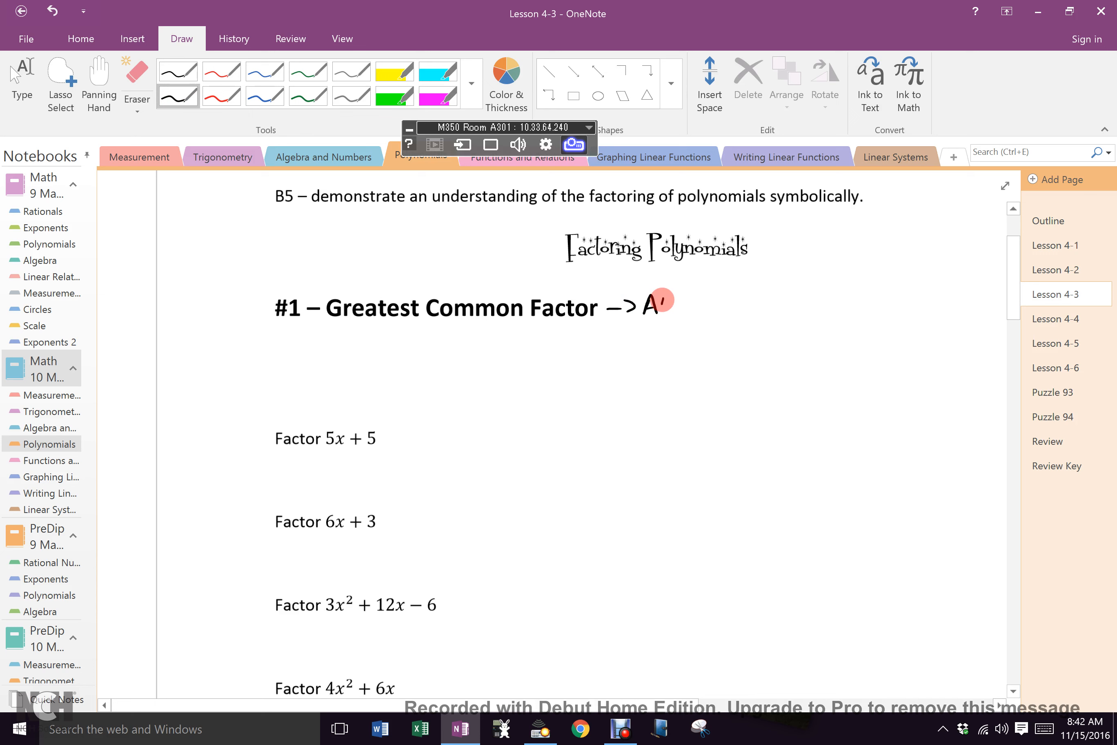
left_click_drag(651, 305, 727, 305)
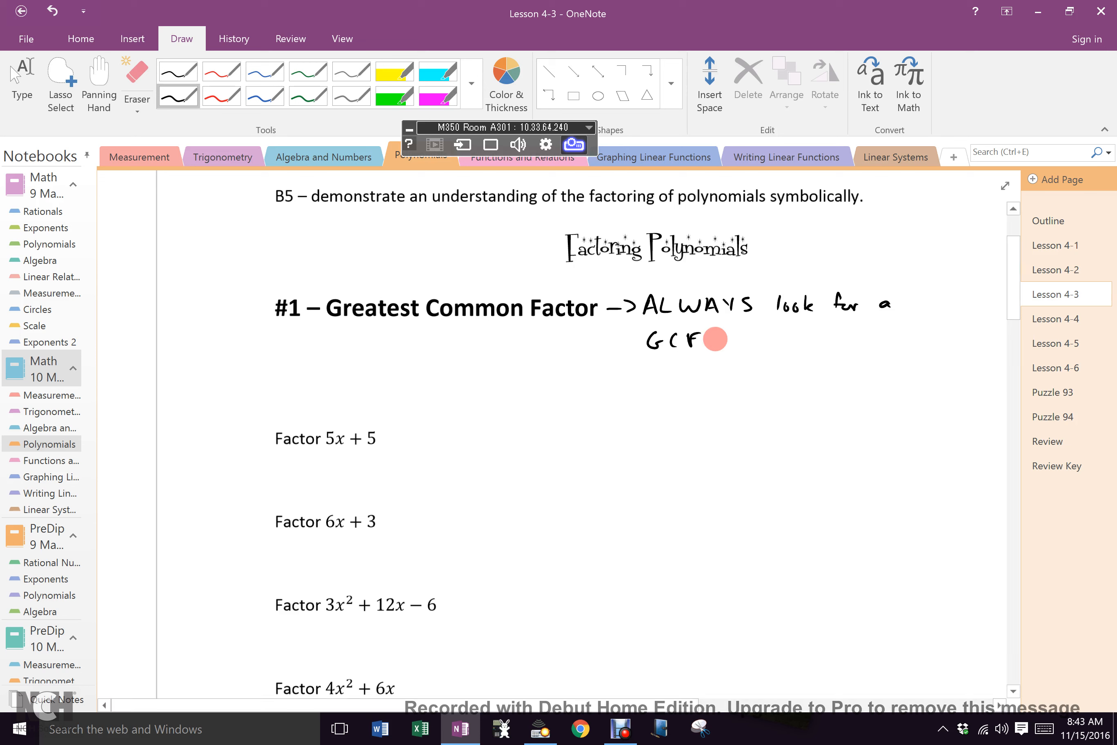
left_click_drag(720, 340, 769, 348)
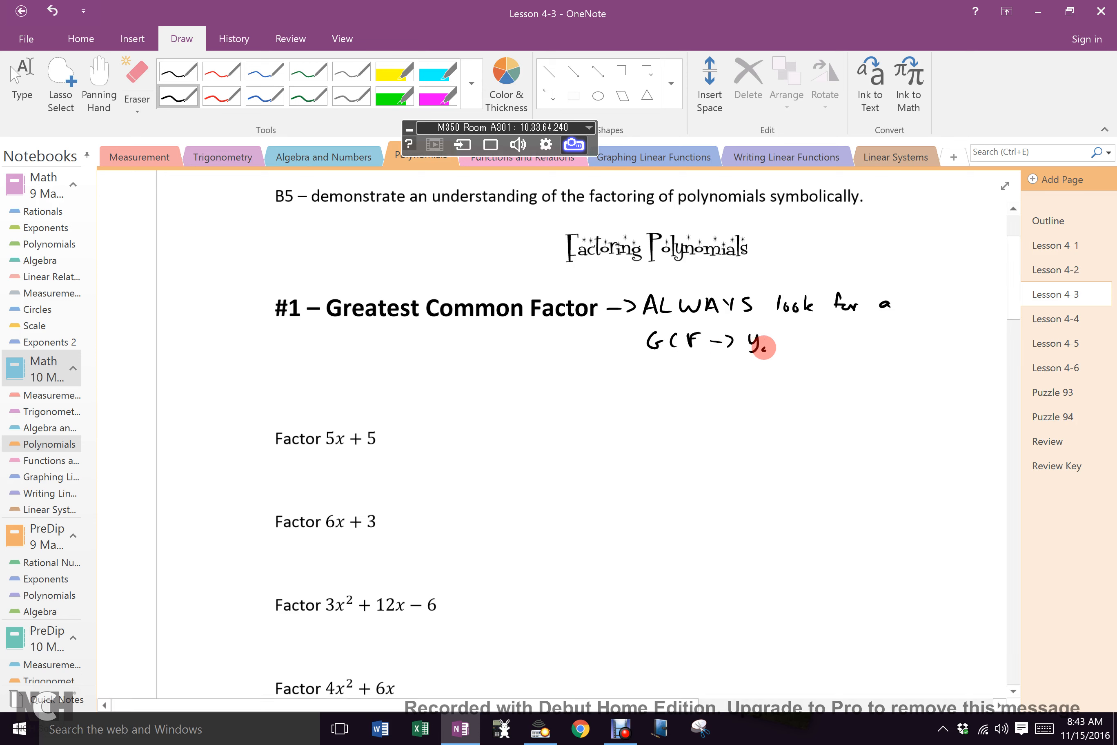
left_click_drag(765, 347, 823, 347)
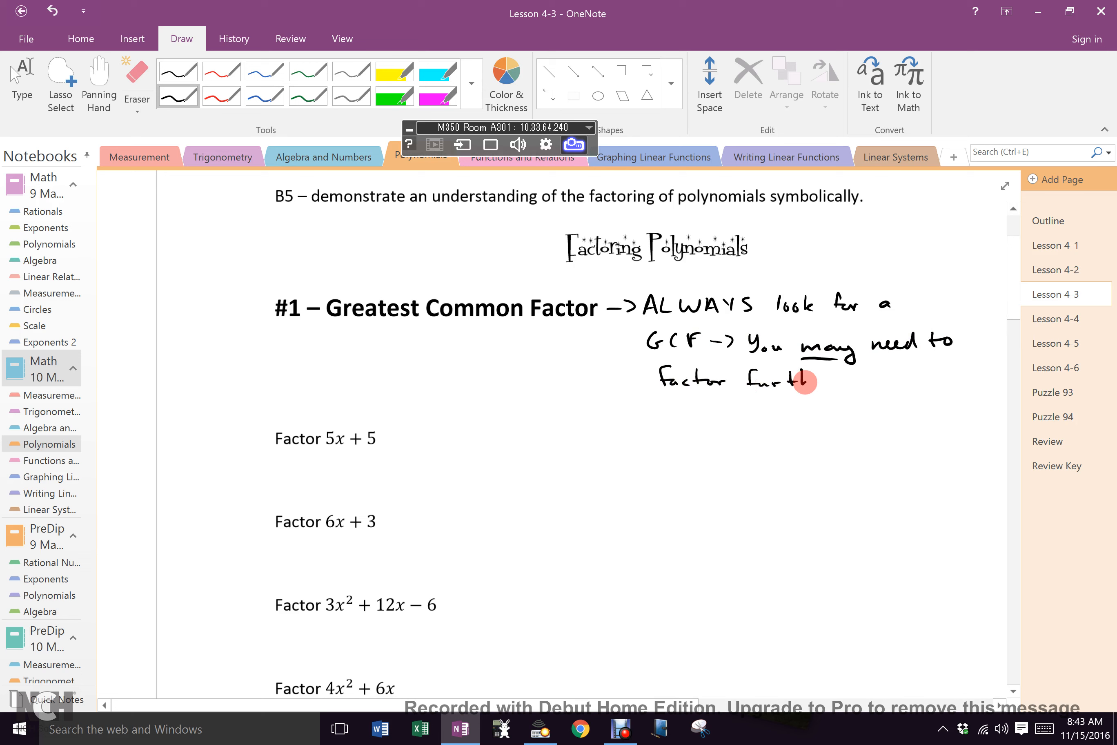
left_click_drag(805, 379, 840, 378)
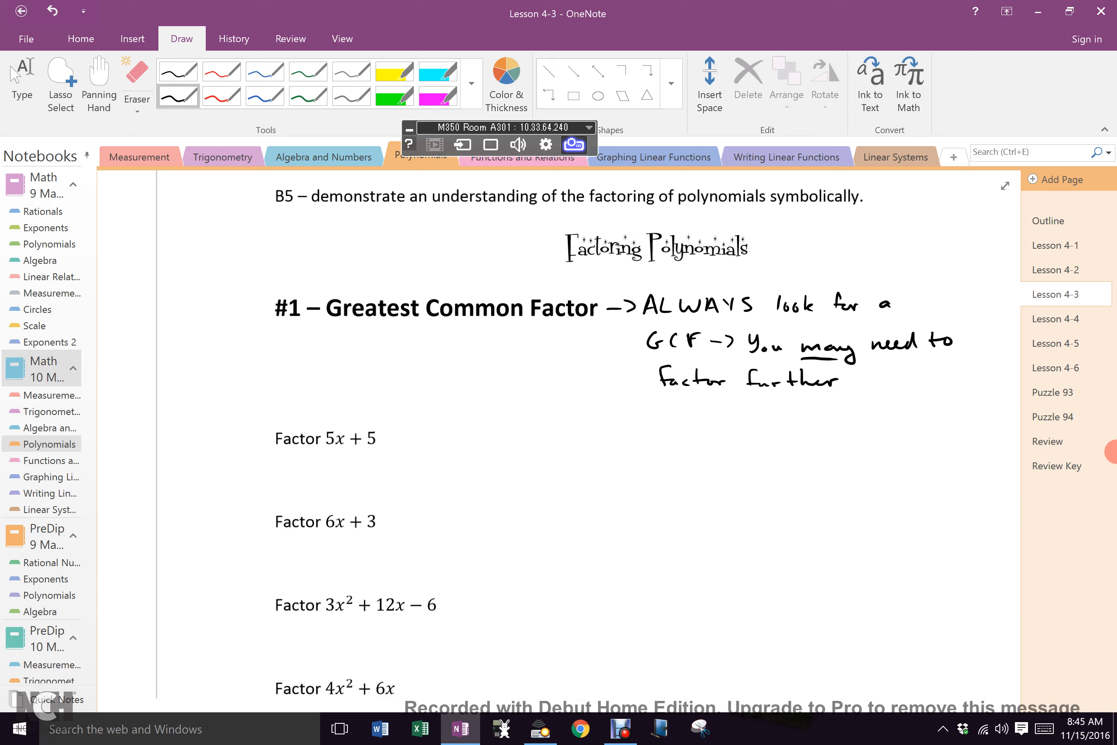
Step: Switch to the blue pen and begin point ① 'Reverse of distri…' below the heading
left_click(264, 71)
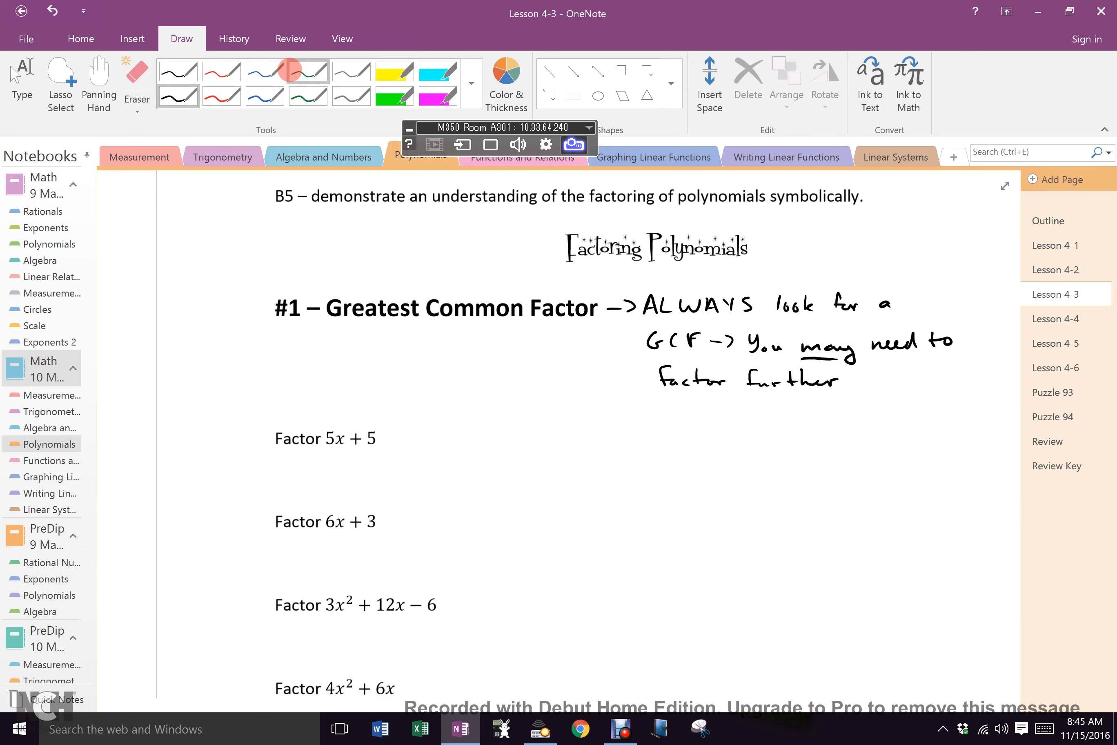
left_click(265, 96)
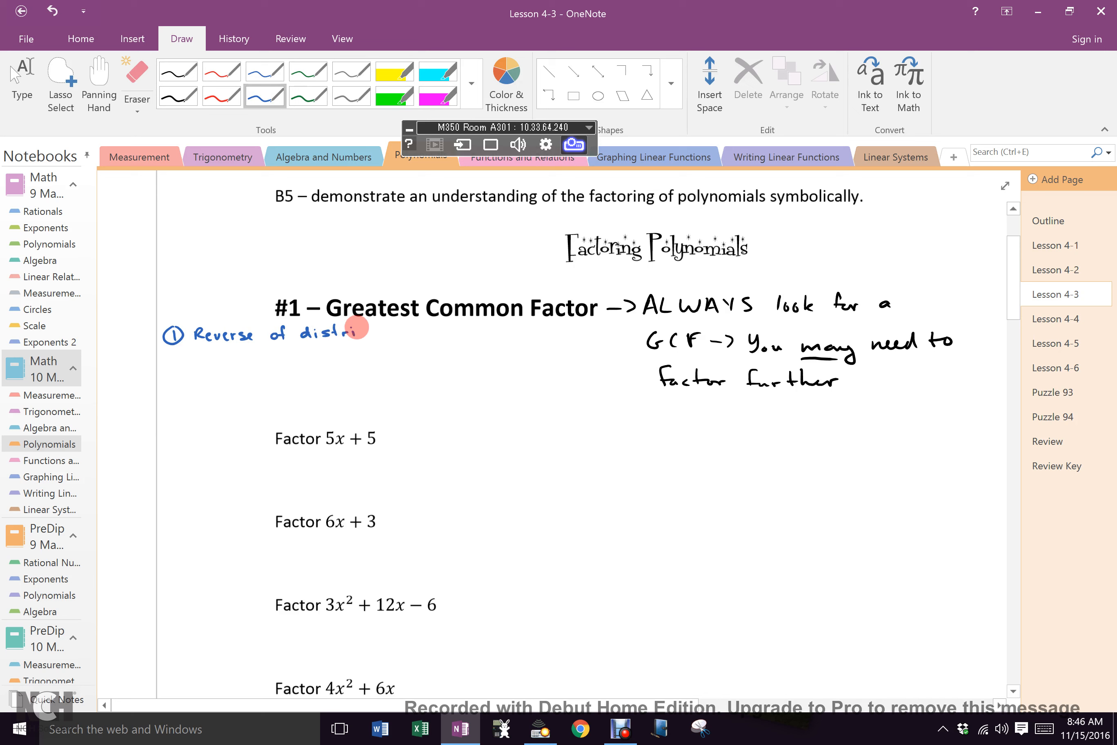
Step: Finish 'distribution', write '↳ multiply' below it and 'division' beside the brace
left_click_drag(356, 327, 410, 329)
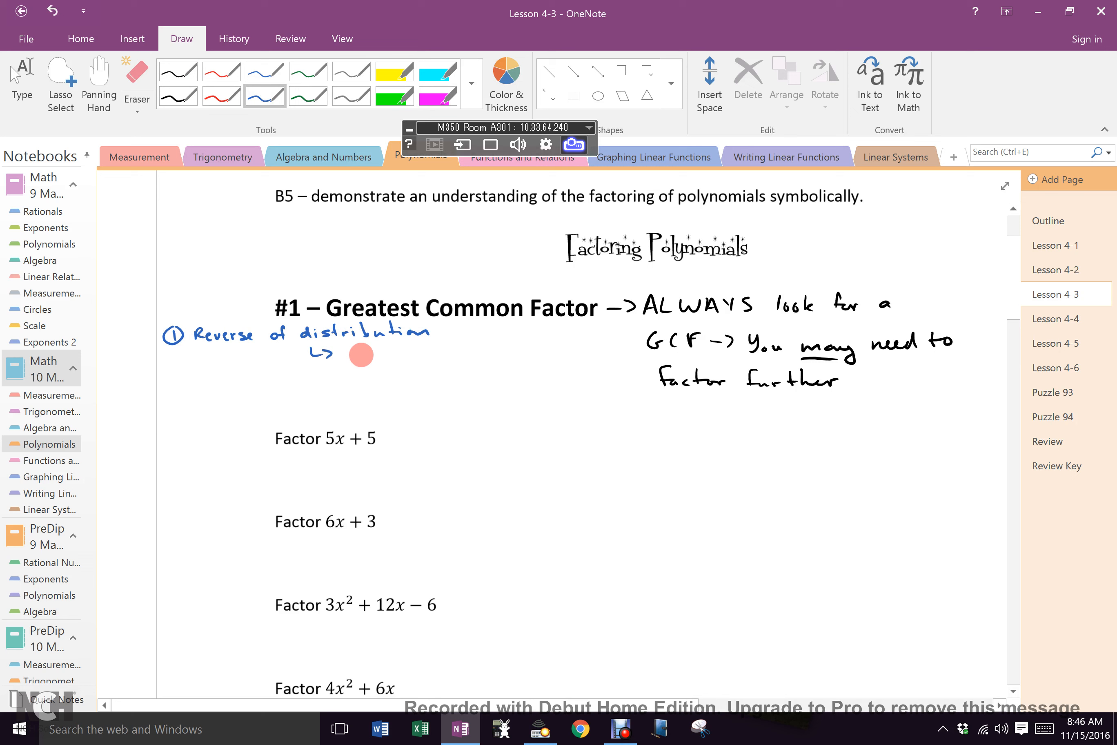
left_click_drag(346, 351, 370, 351)
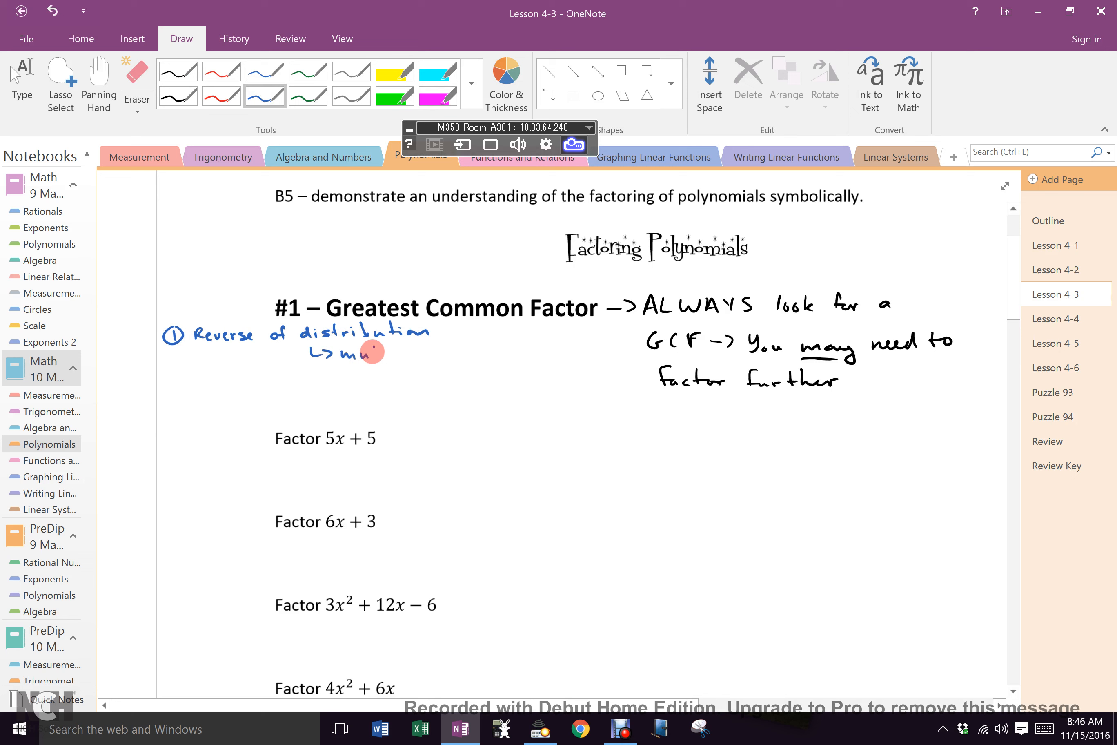
left_click_drag(370, 351, 410, 350)
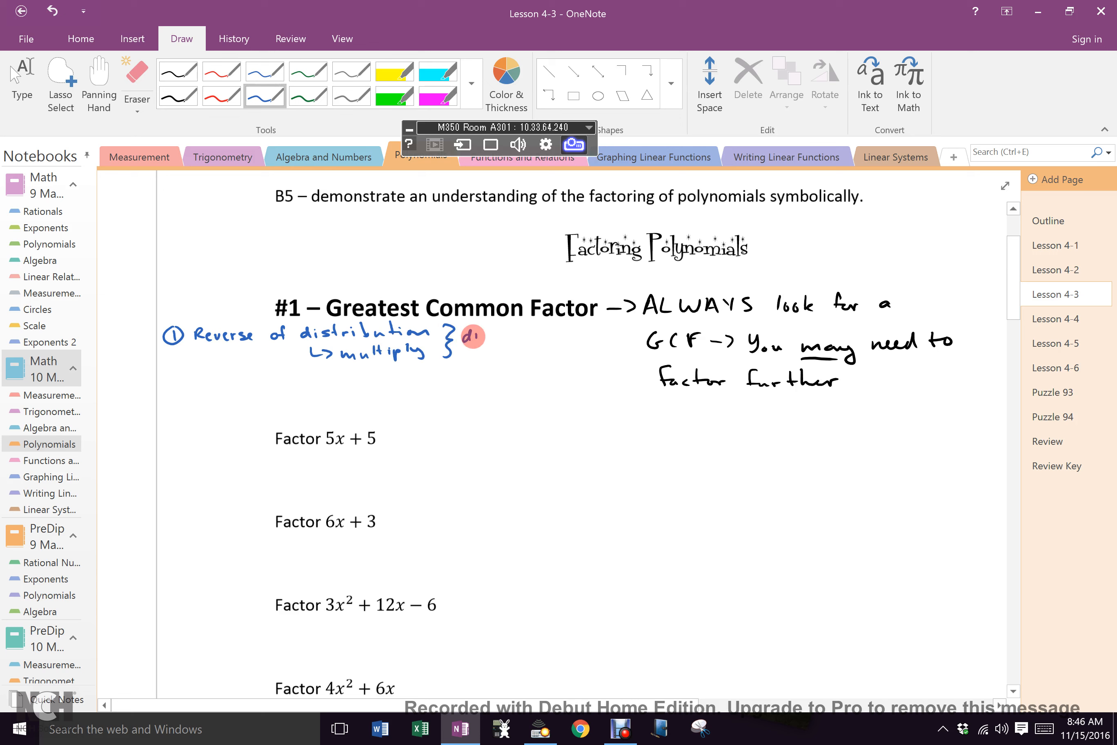
left_click_drag(469, 335, 506, 334)
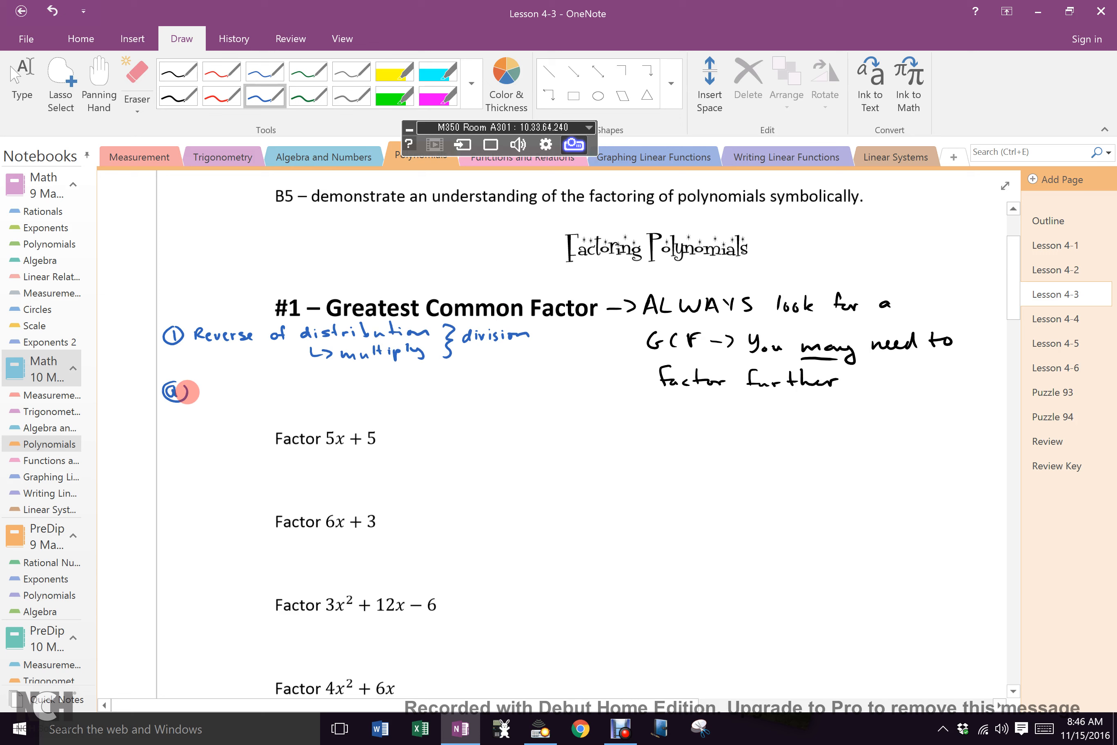
Step: Write point (a) '÷ by GCF' in blue as the first GCF method
left_click_drag(193, 391, 243, 392)
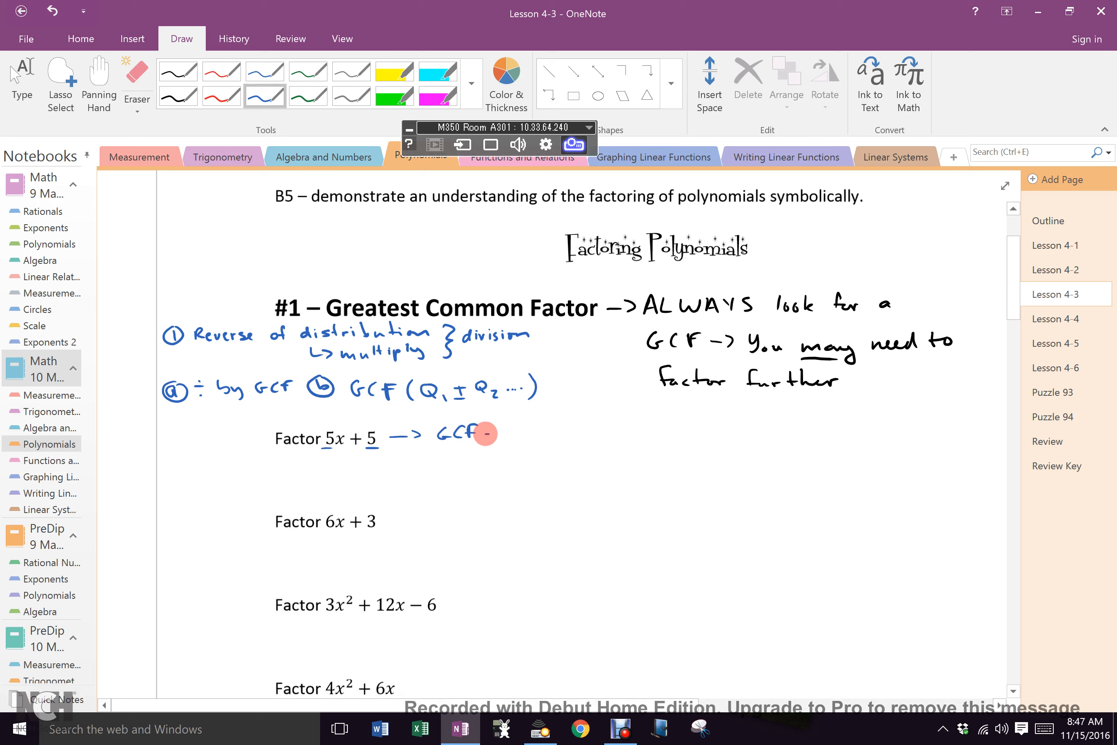
Step: Note GCF = 5 beside 5x + 5 and write its factored form 5(x + 1) underneath
left_click_drag(491, 434, 520, 433)
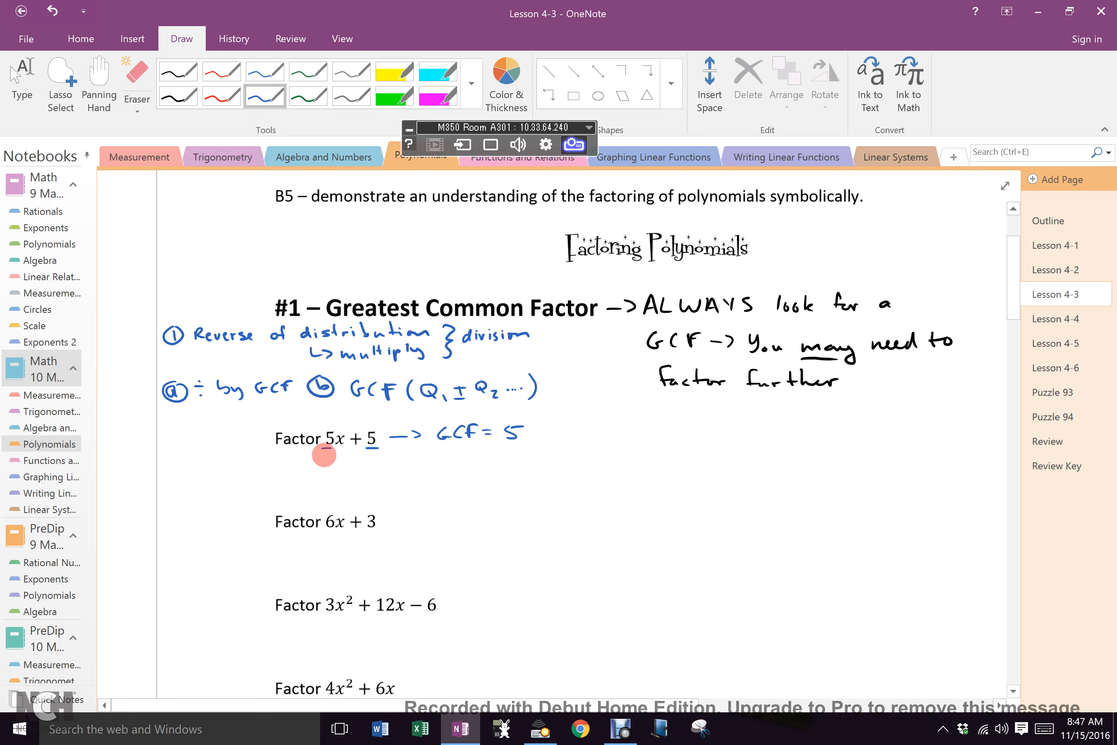
left_click_drag(324, 455, 388, 455)
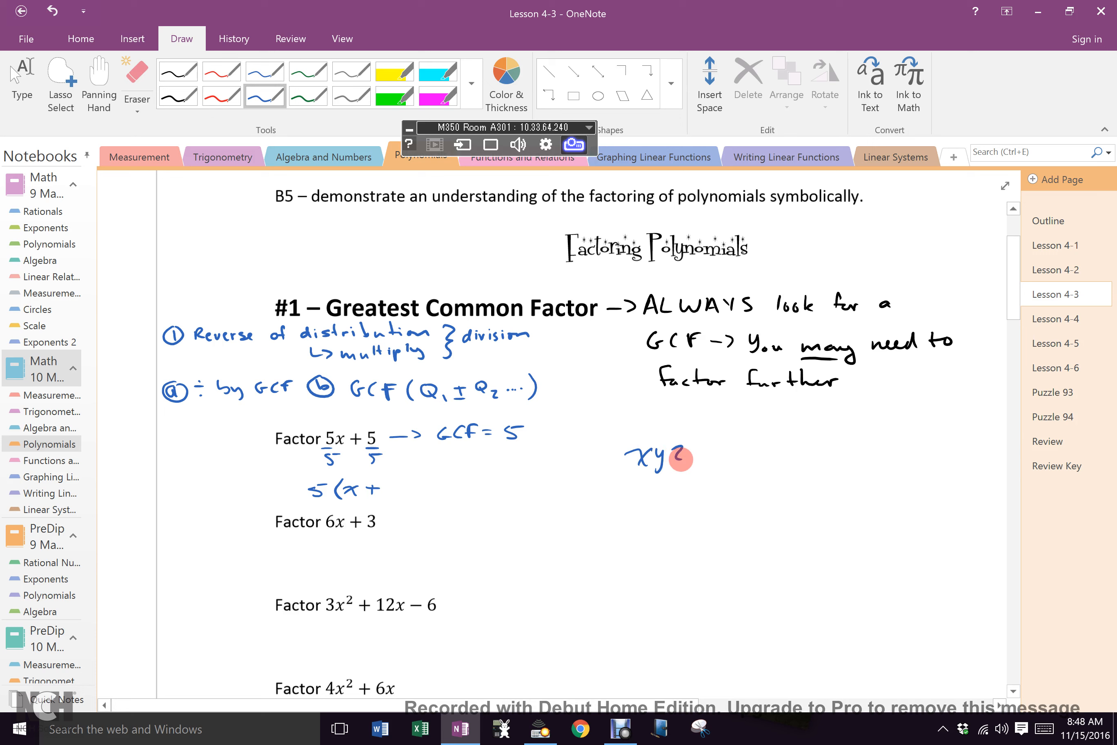
left_click_drag(641, 459, 637, 499)
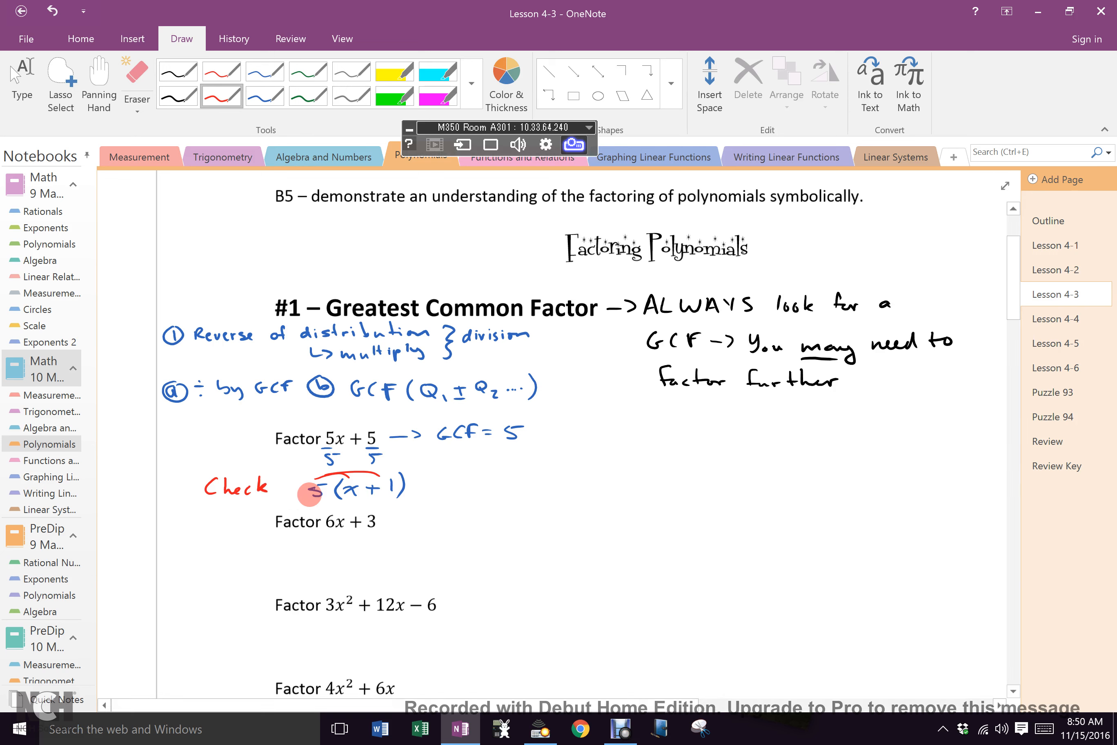
mouse_move(330, 525)
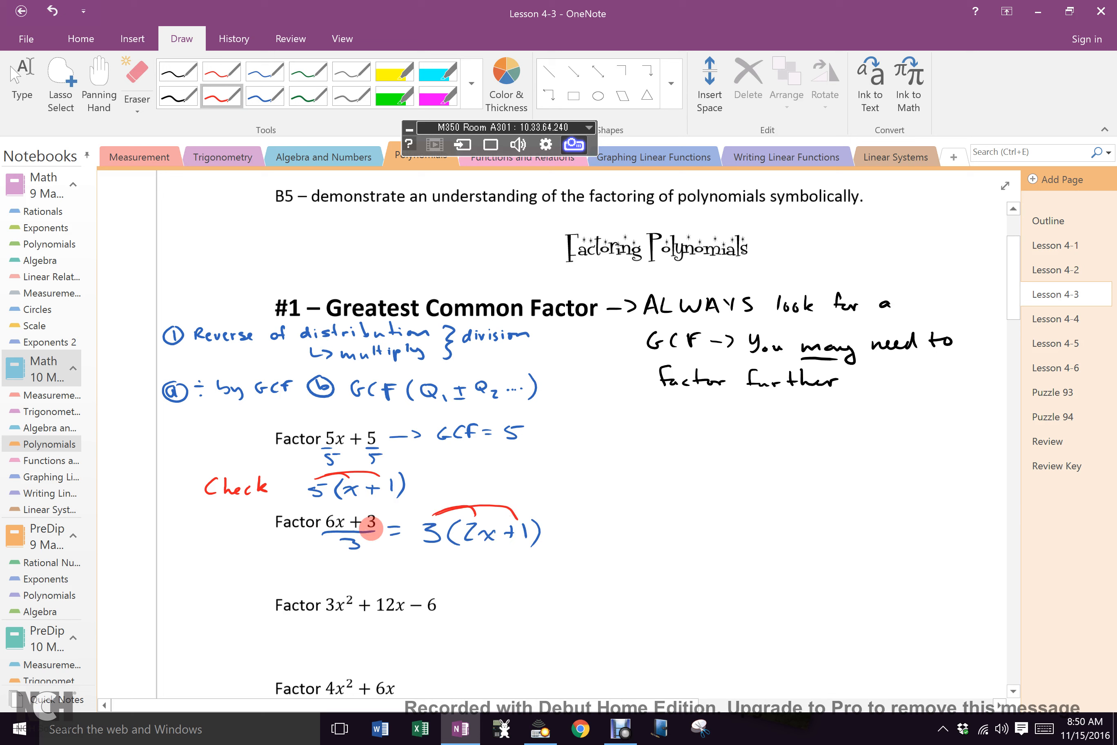
Step: Add a red check mark after 3(2x + 1) confirming the 6x + 3 factoring
left_click_drag(378, 529, 584, 521)
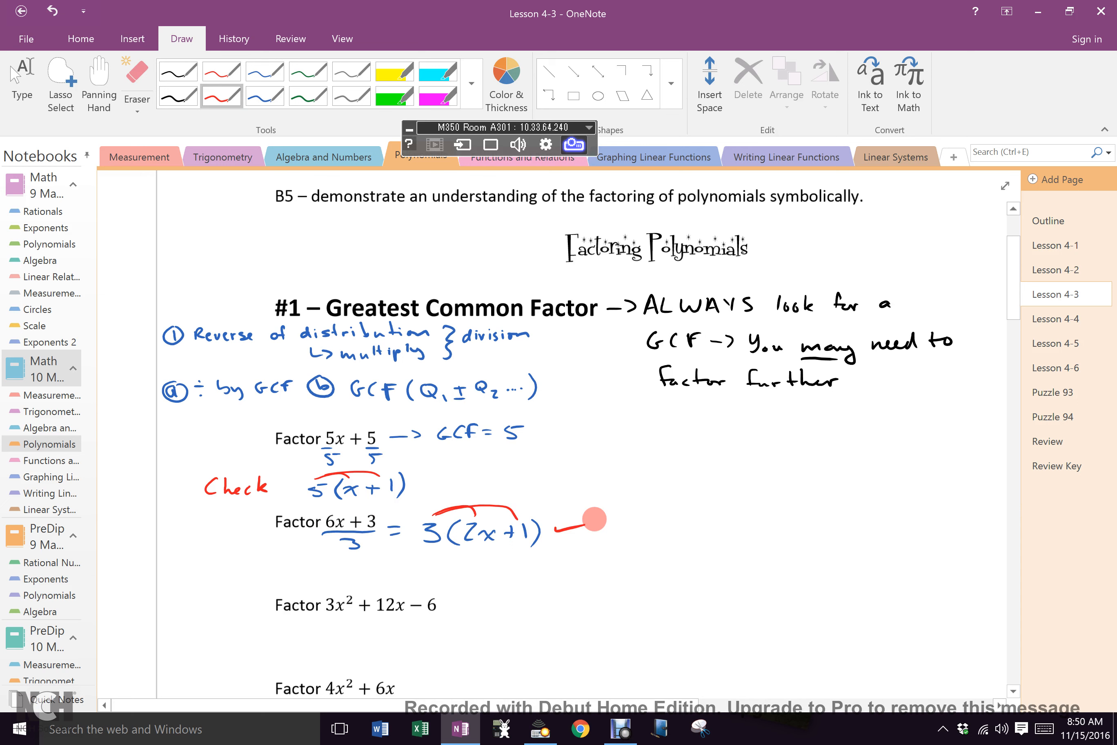
scroll("down", 3)
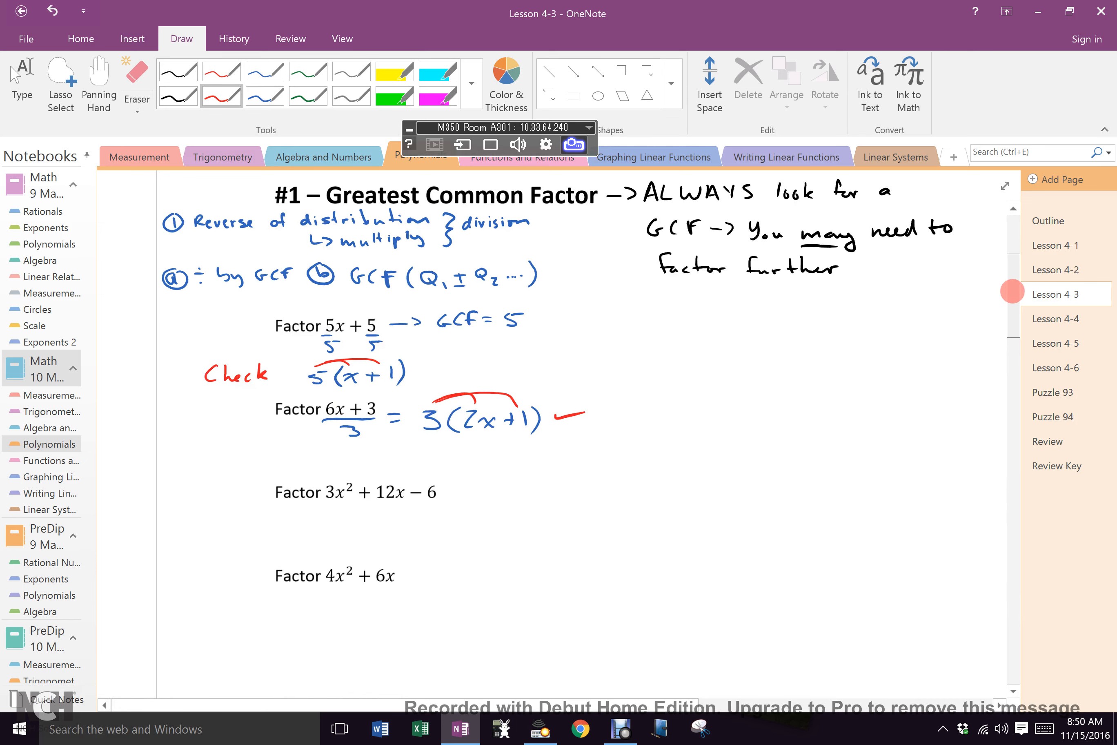
Step: Write 3x²+12x−6 = 3(x²+4x−2) in blue and highlight the quotient x²+4x−2 in yellow
scroll("down", 3)
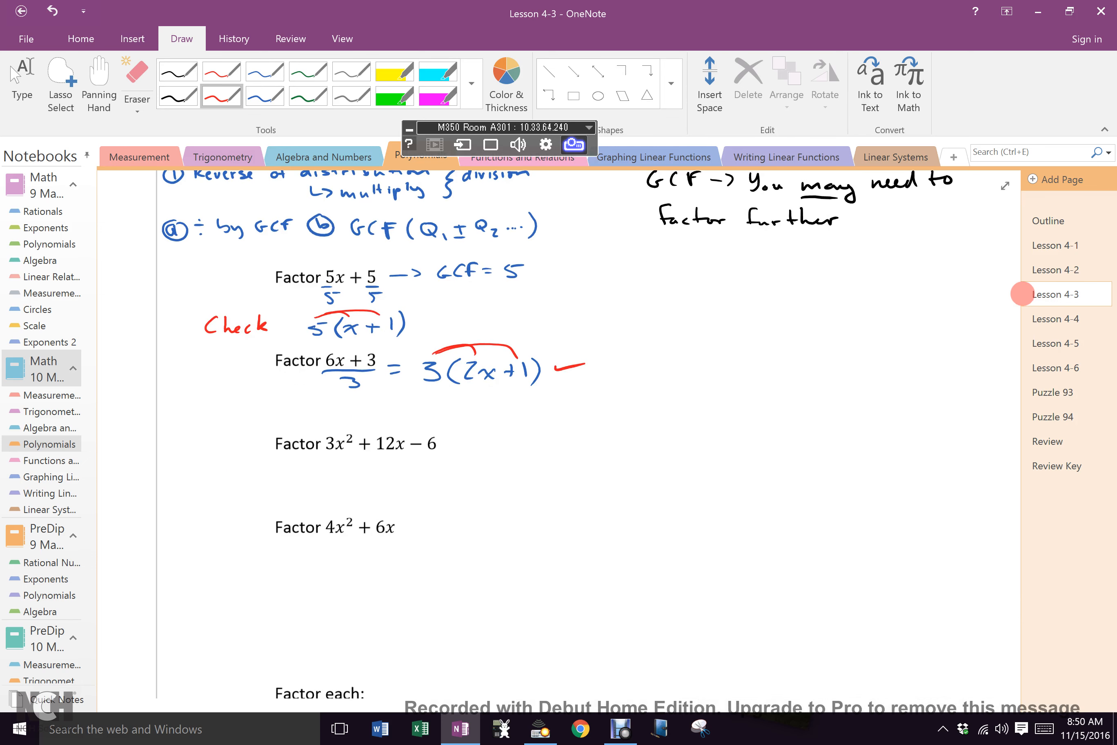
left_click(264, 96)
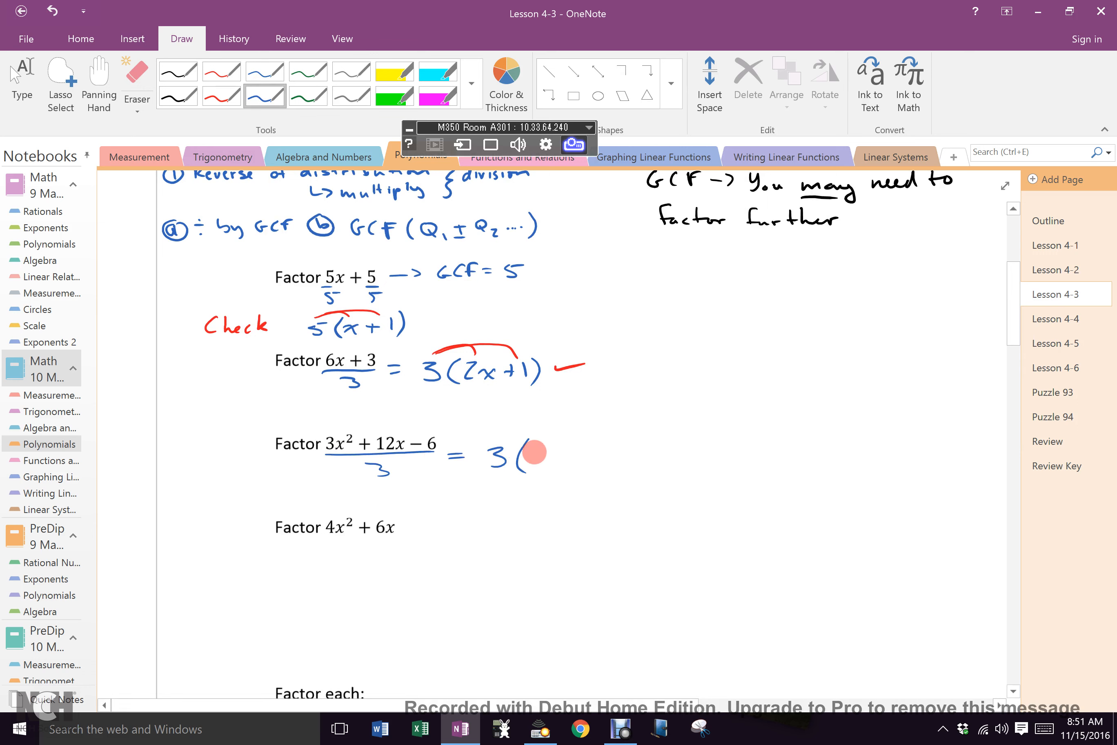
left_click_drag(531, 455, 566, 455)
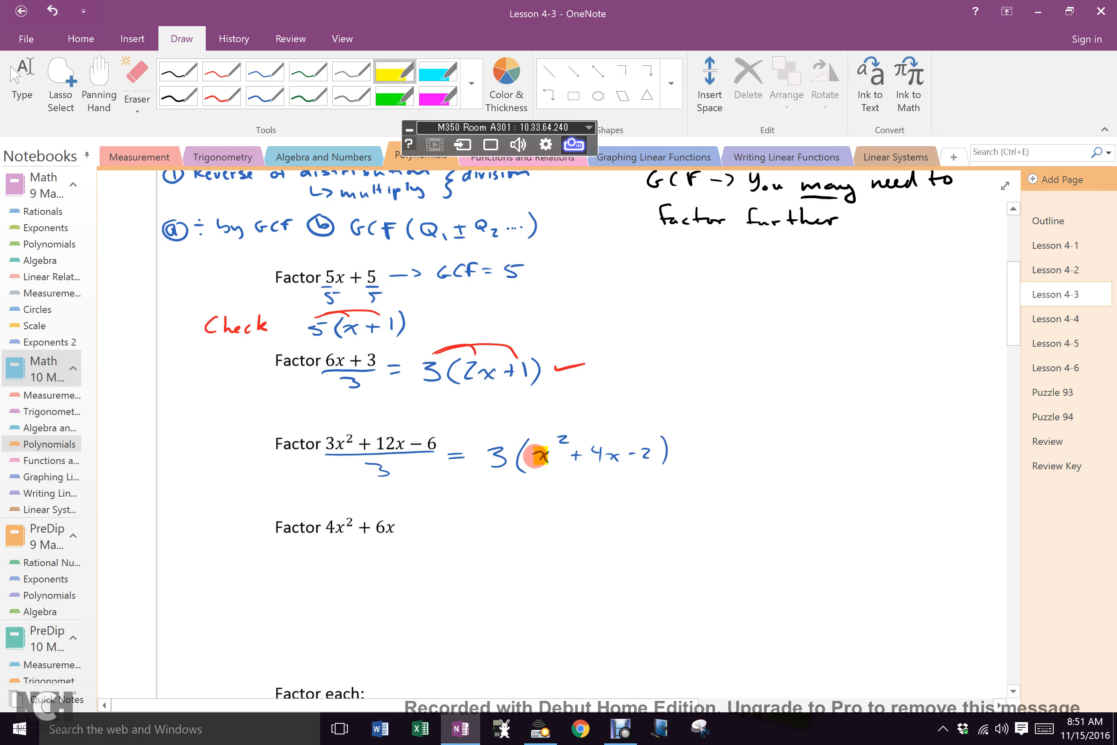
left_click_drag(538, 455, 659, 451)
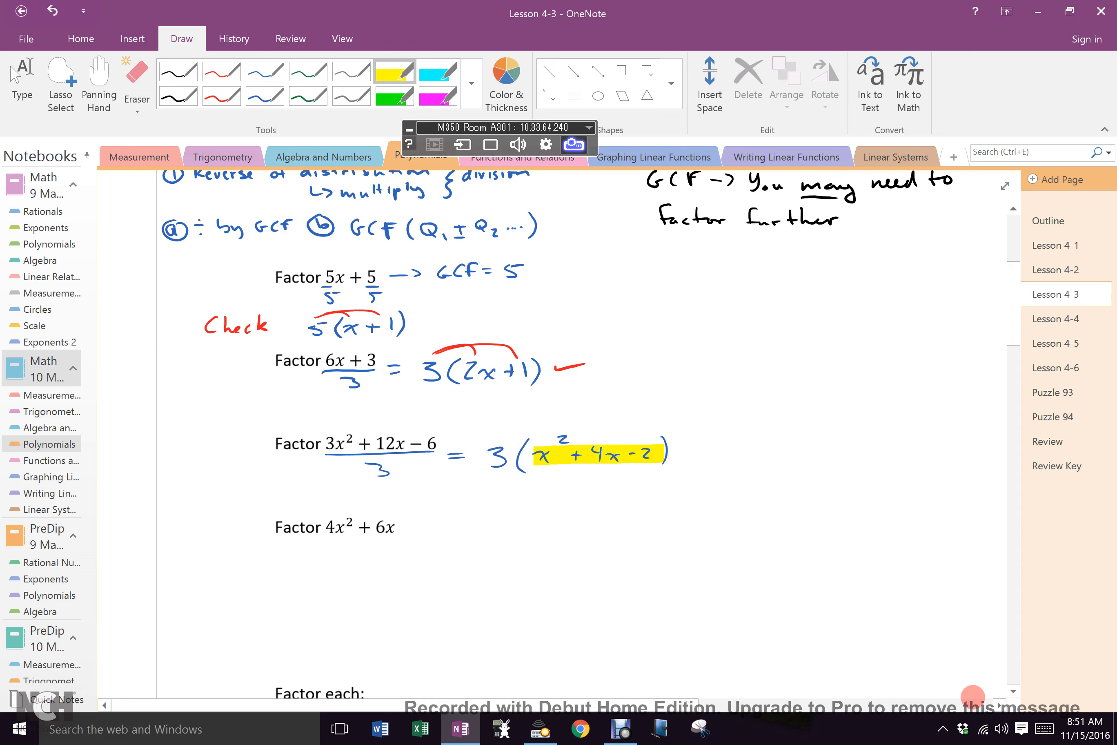
Step: Highlight the 'Factor x²−8x+7' line on Lesson 4-2 in yellow and return to Lesson 4-3
left_click(1053, 270)
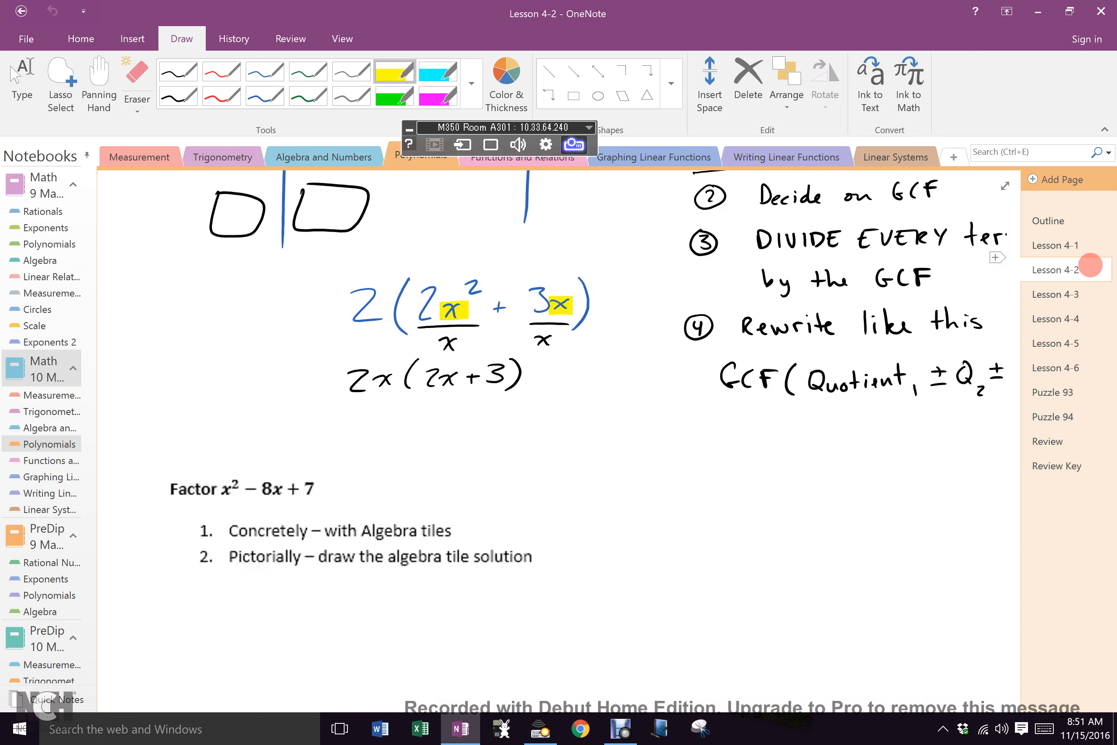
left_click(222, 71)
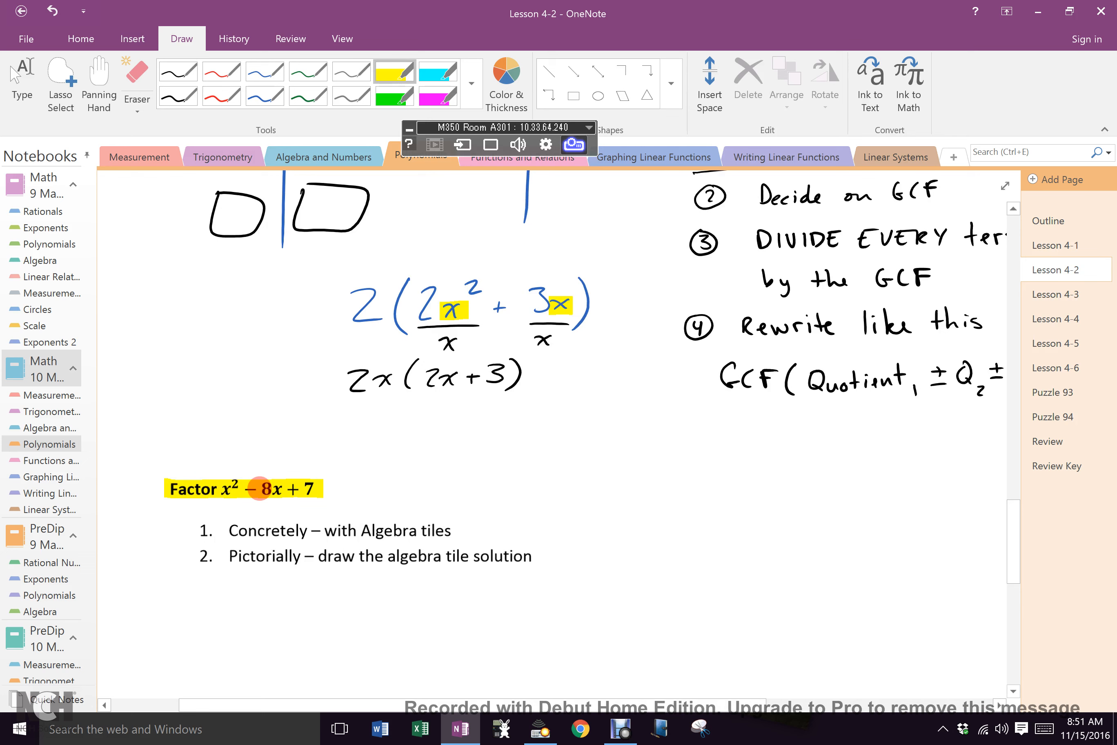
left_click(1061, 294)
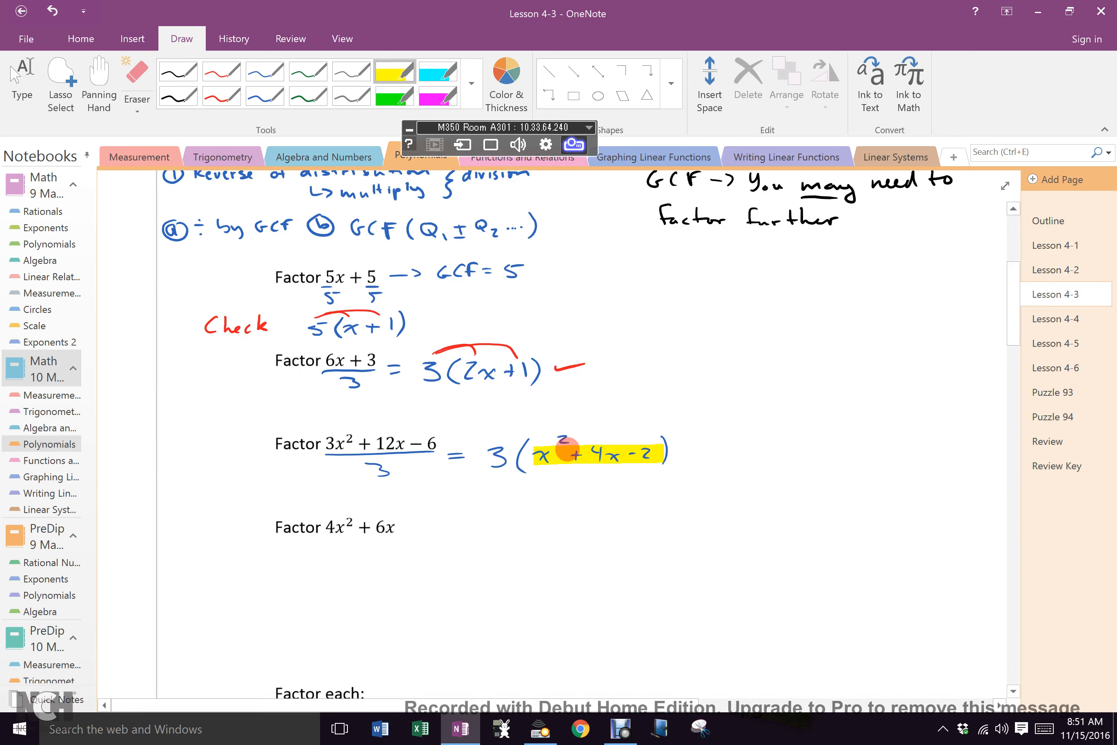
Step: Draw a red arrow from x²+4x−2 with the note 'warning for possible further factoring'
left_click(221, 93)
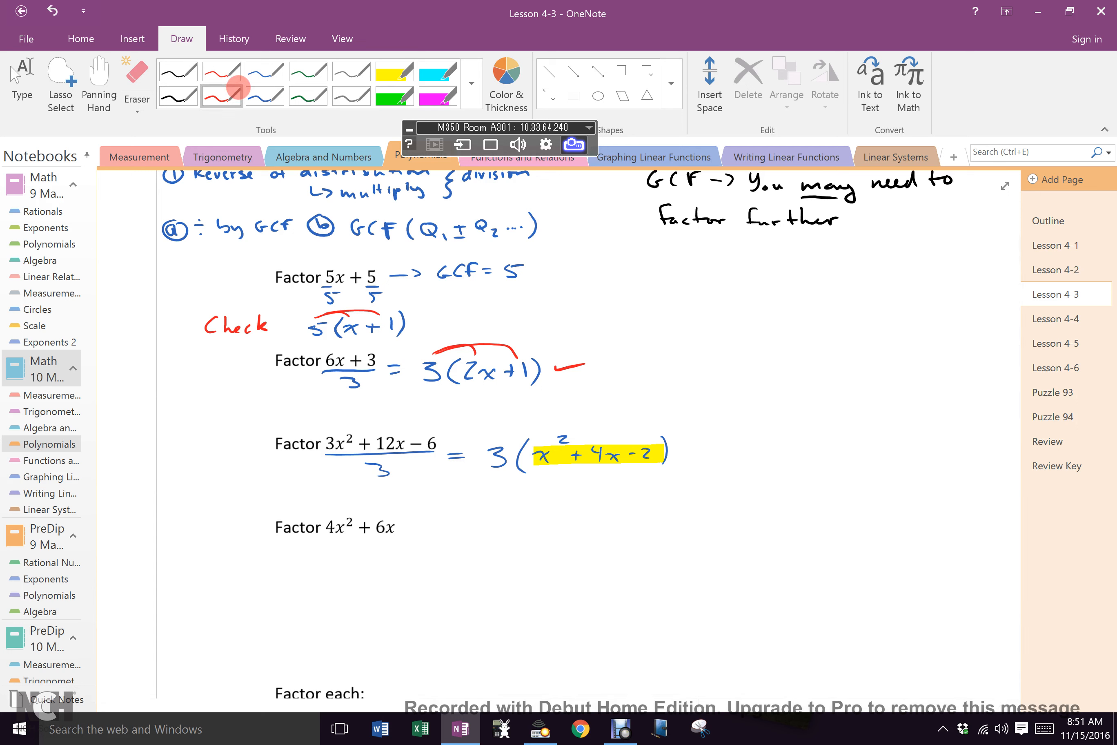
left_click_drag(591, 445, 695, 410)
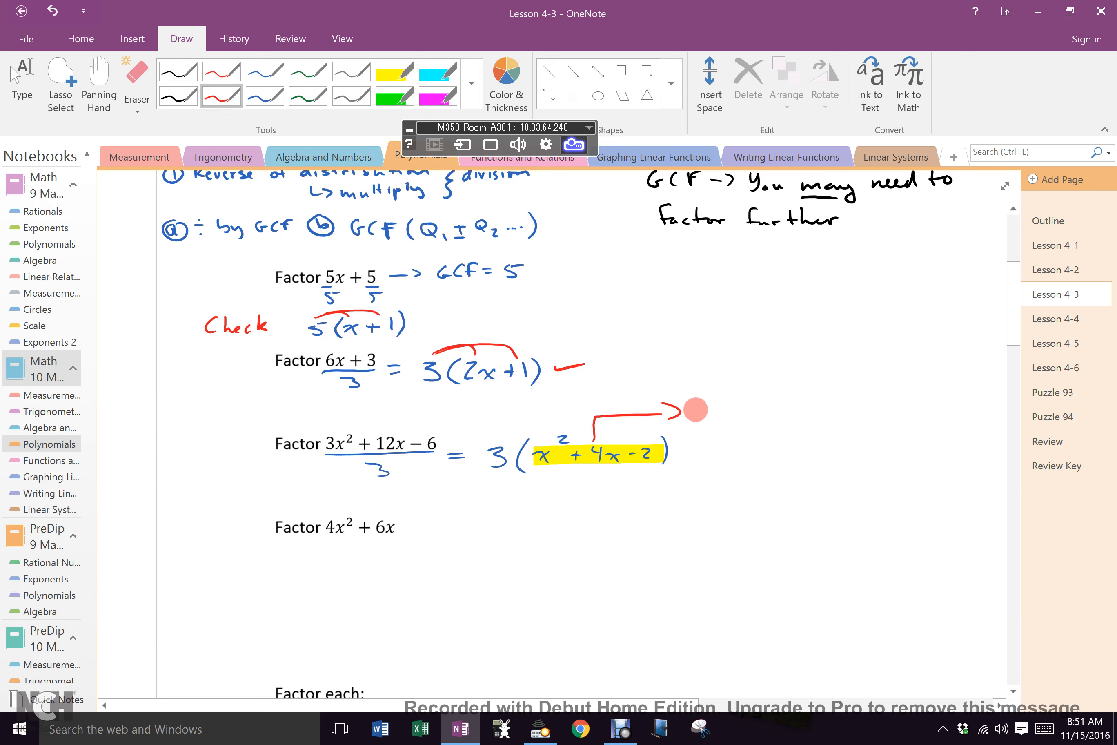
type("warr")
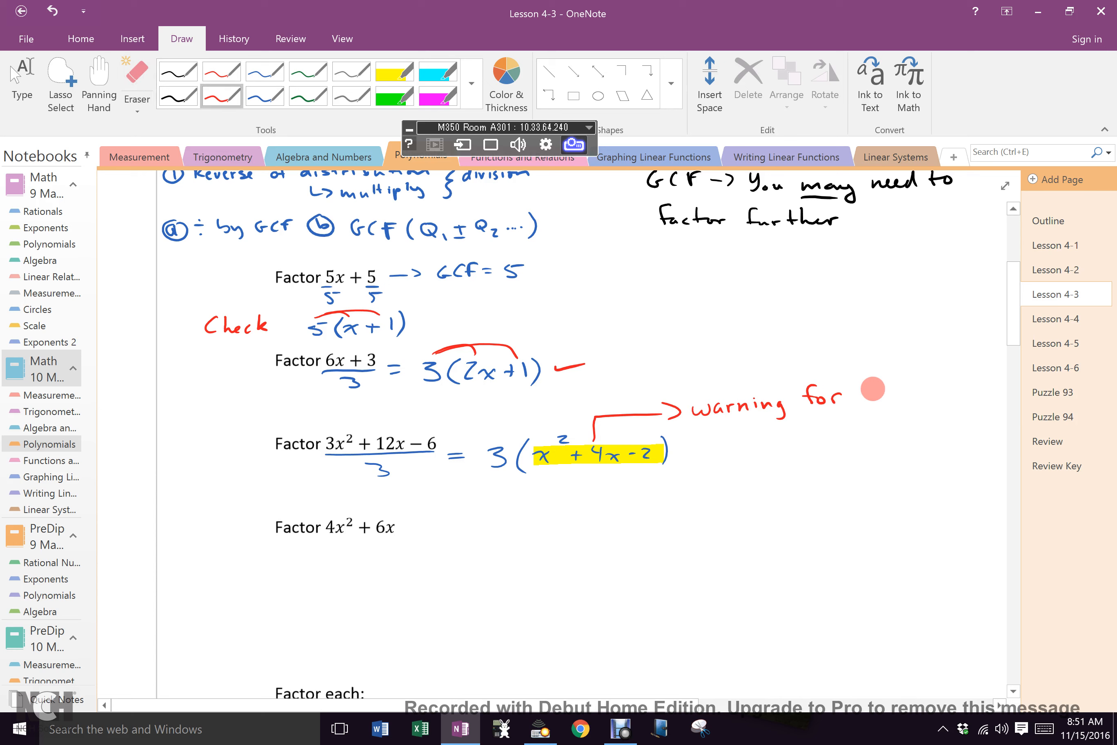
type("possible")
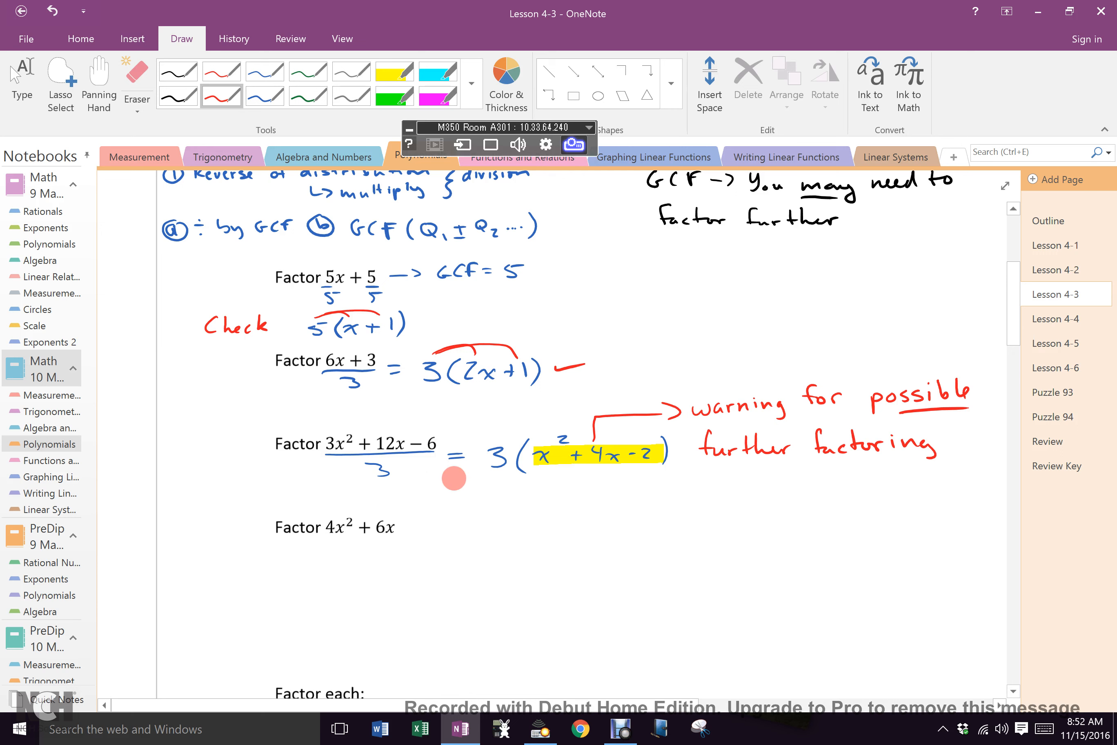
left_click(264, 95)
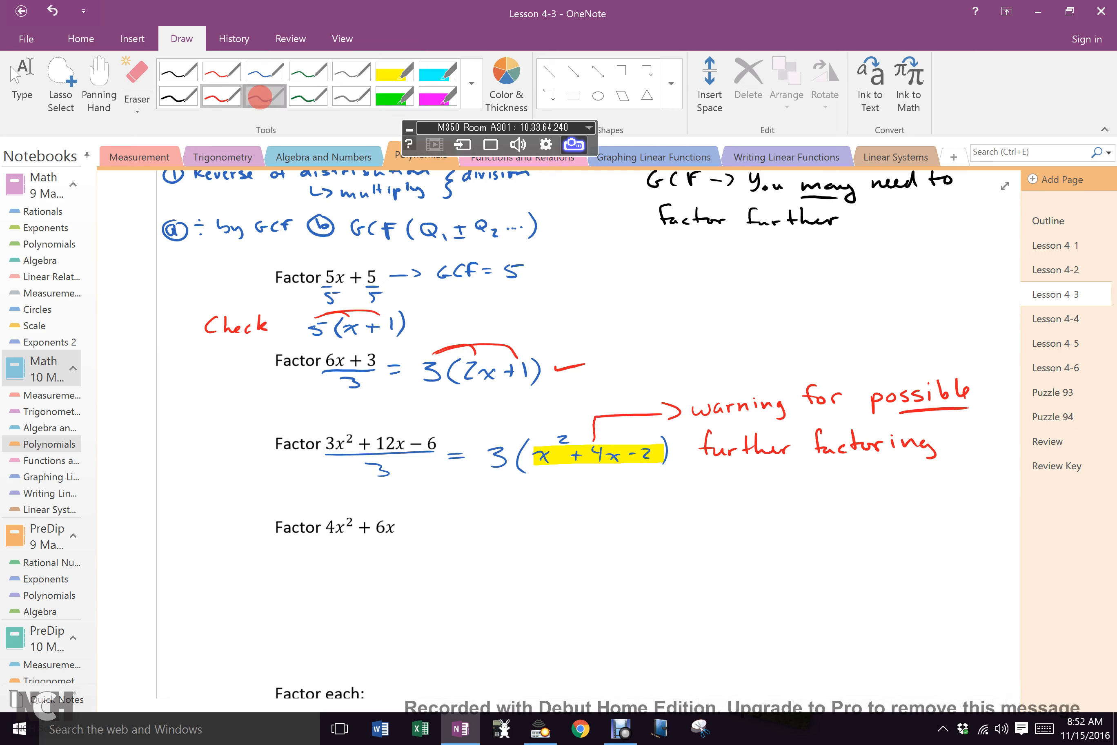
Step: Handwrite the factoring of 4x²+6x in thin blue ink, ending with = 2x(2x+3)
left_click(265, 97)
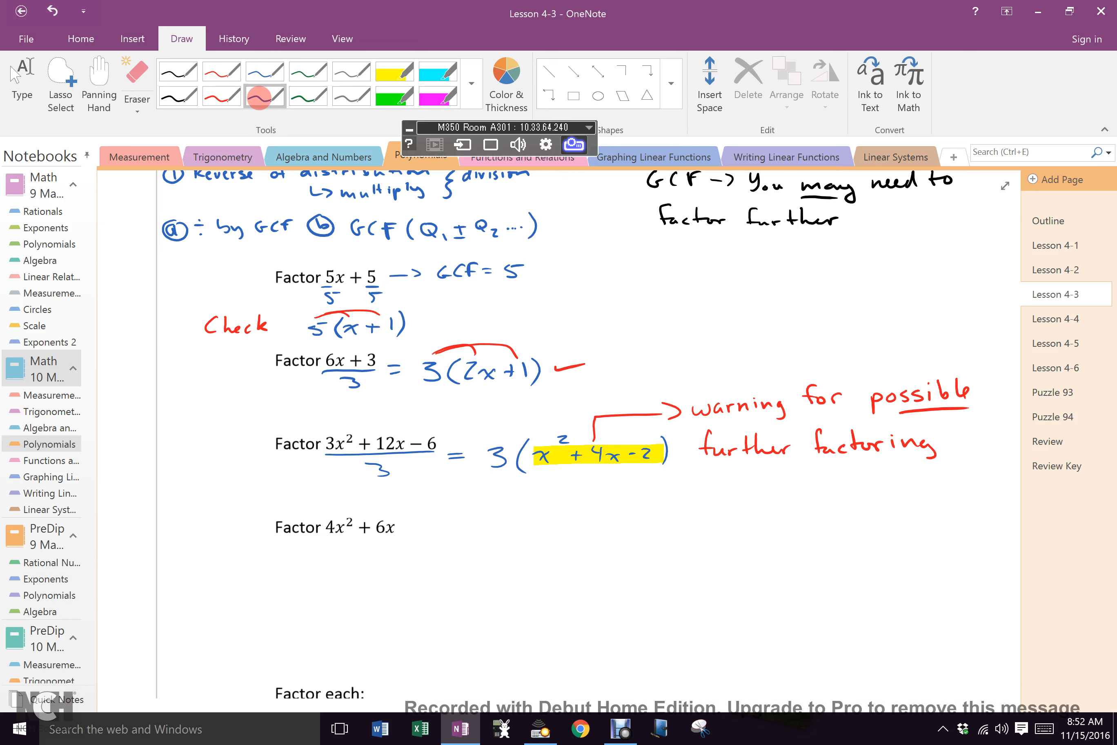
left_click(264, 97)
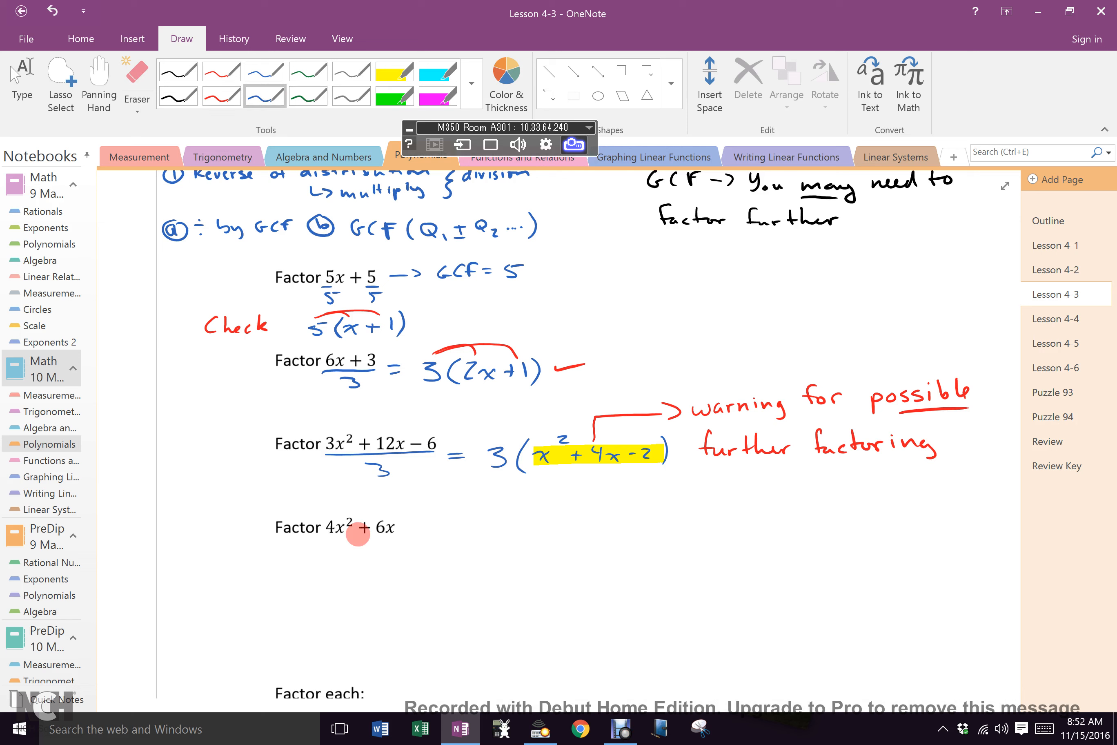
left_click_drag(327, 546, 397, 543)
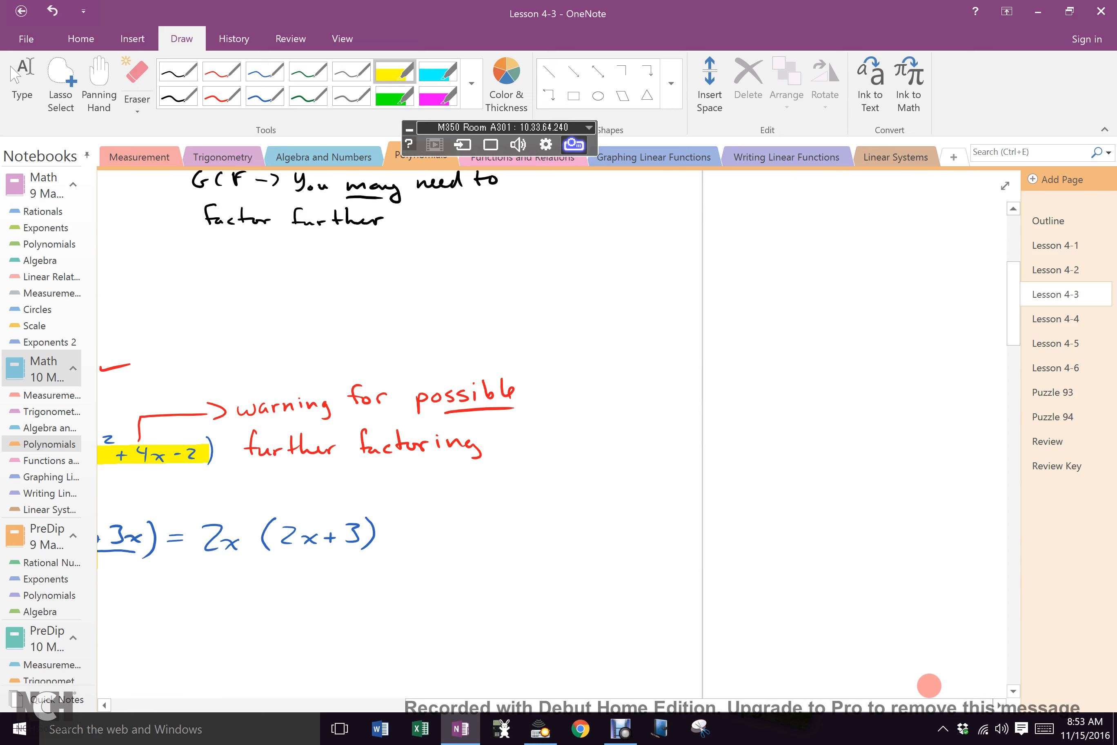
Step: Handwrite 12x³y⁵ + 16x²y³ in black and start the red GCF 4x beneath it
left_click(221, 92)
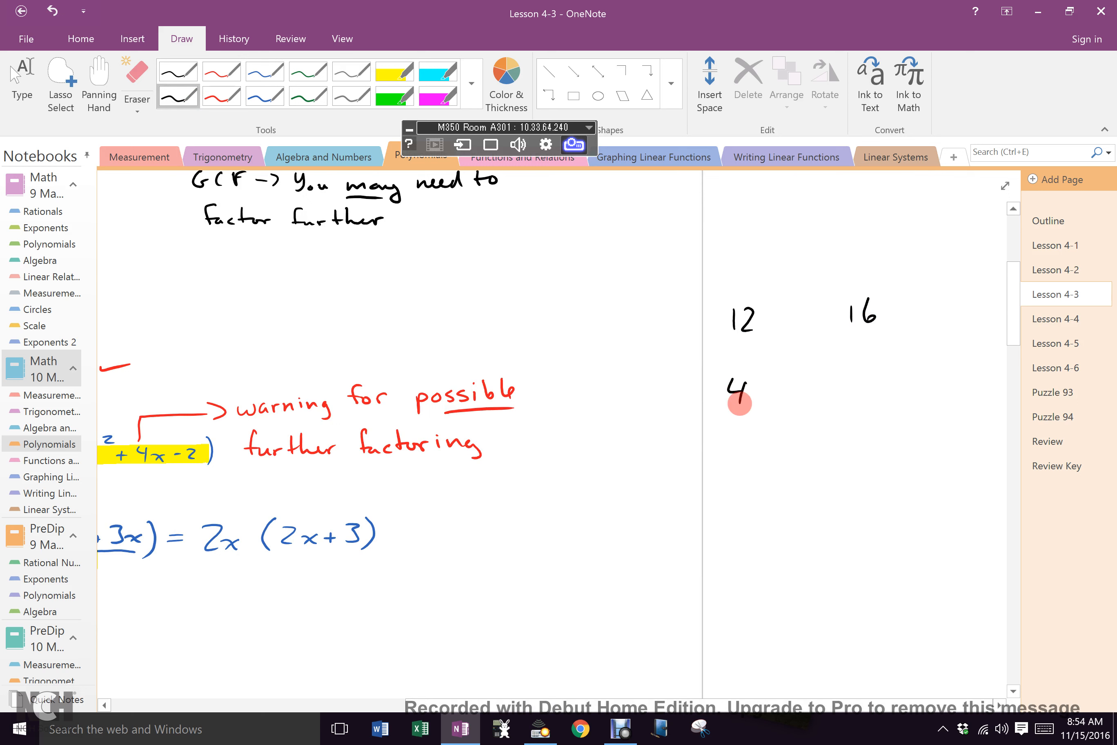
left_click(136, 81)
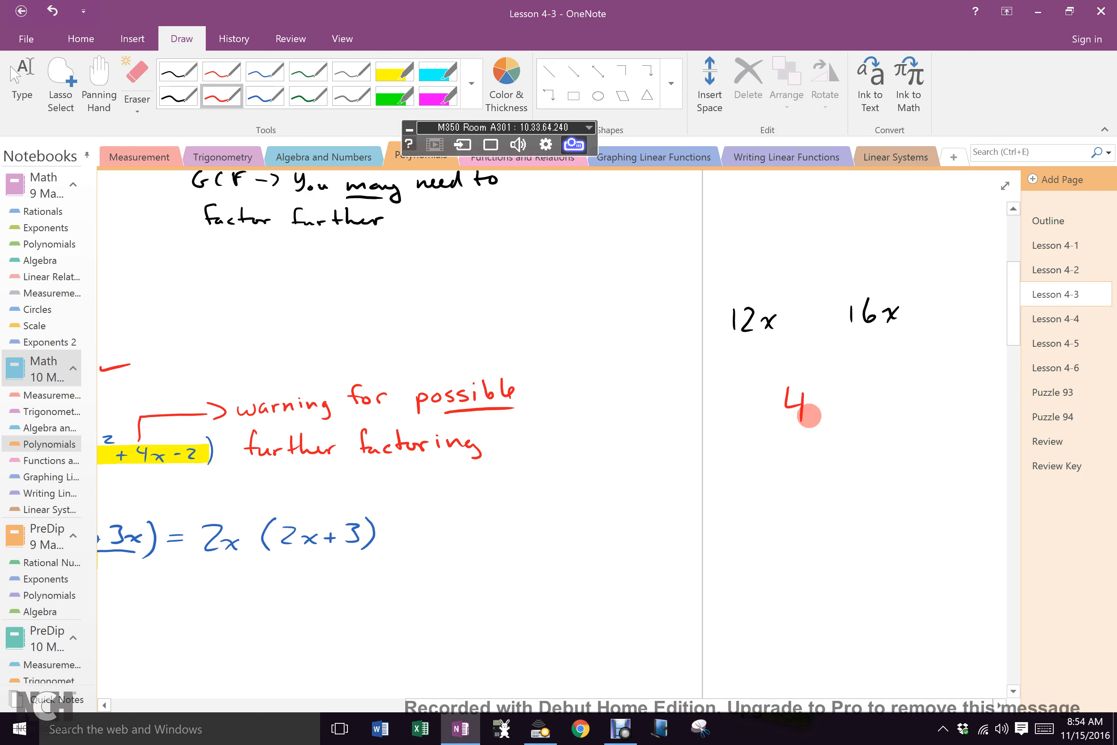
left_click_drag(805, 410, 826, 410)
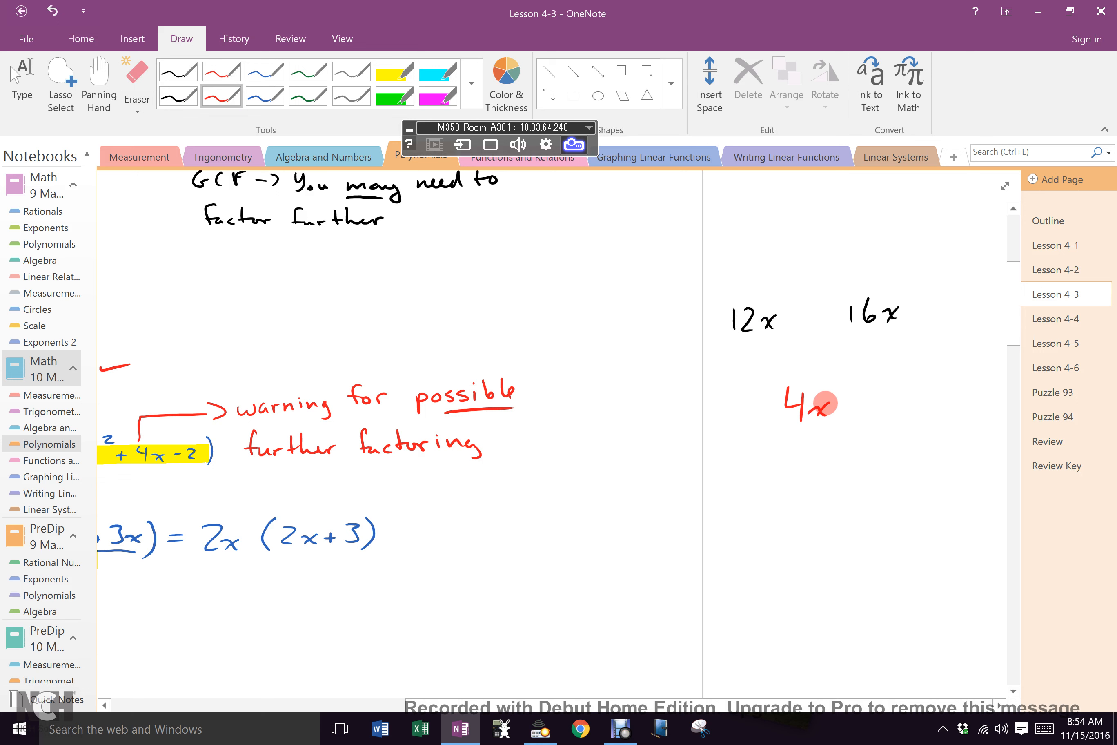
left_click(178, 95)
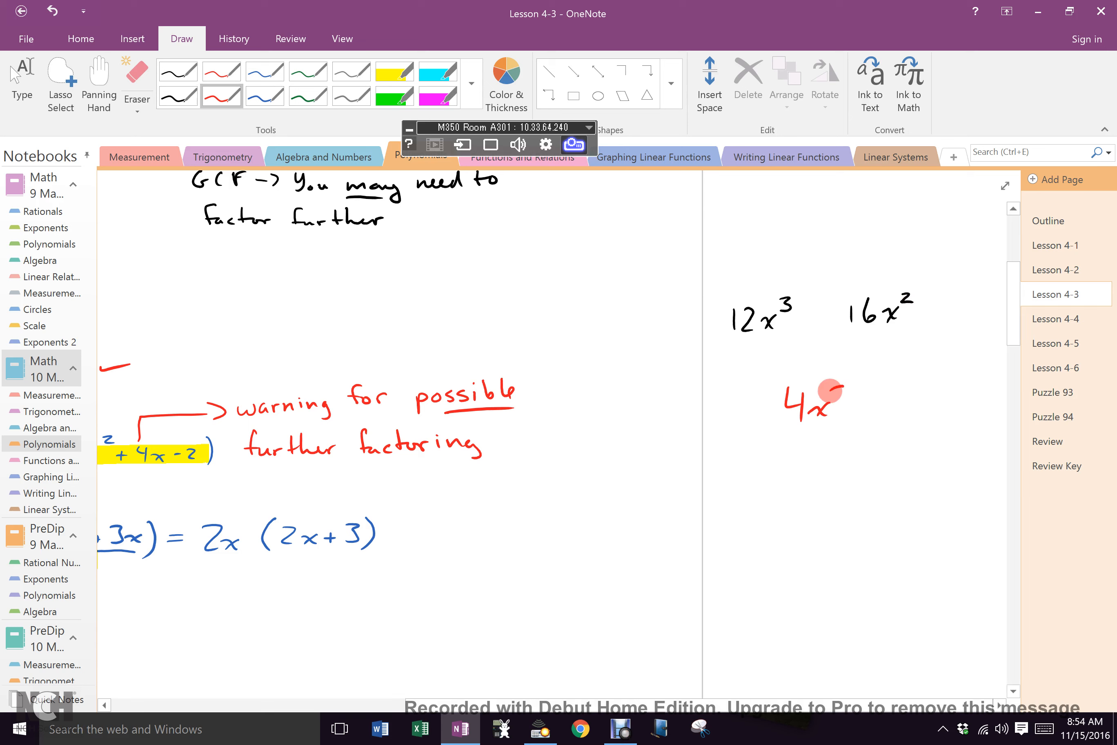
Step: Complete the red GCF as 4x²y³, adding the exponent 2 and the y³ factor
left_click_drag(830, 389, 851, 389)
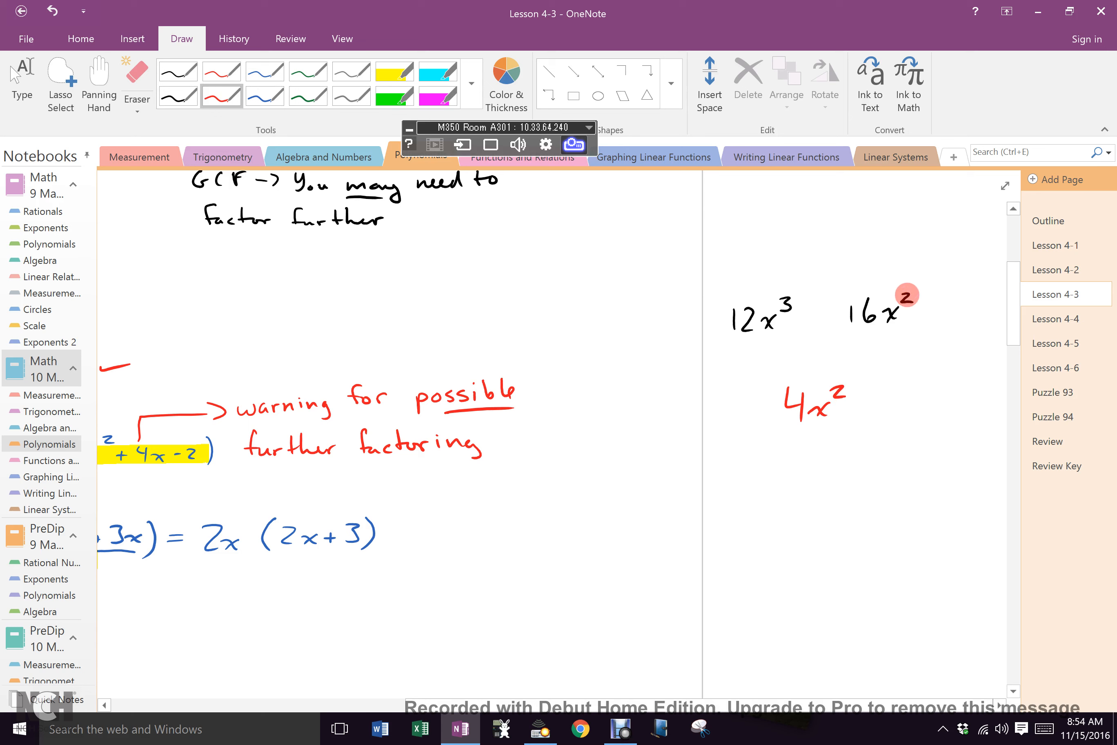
left_click(178, 94)
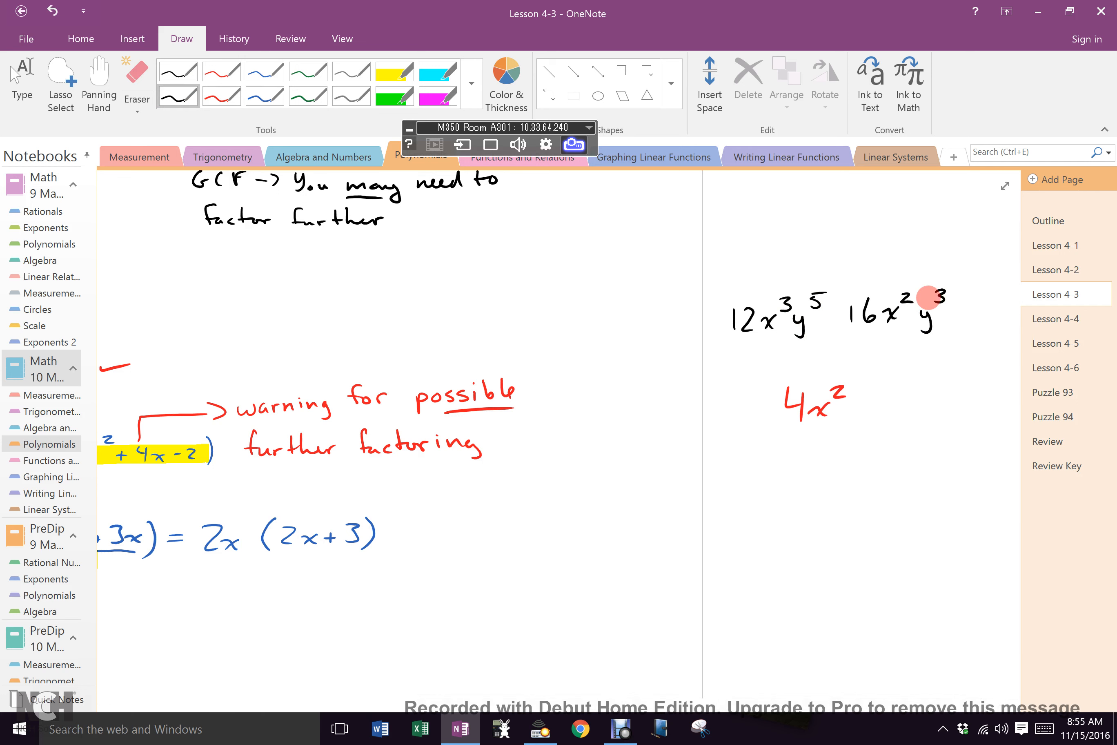
left_click(221, 95)
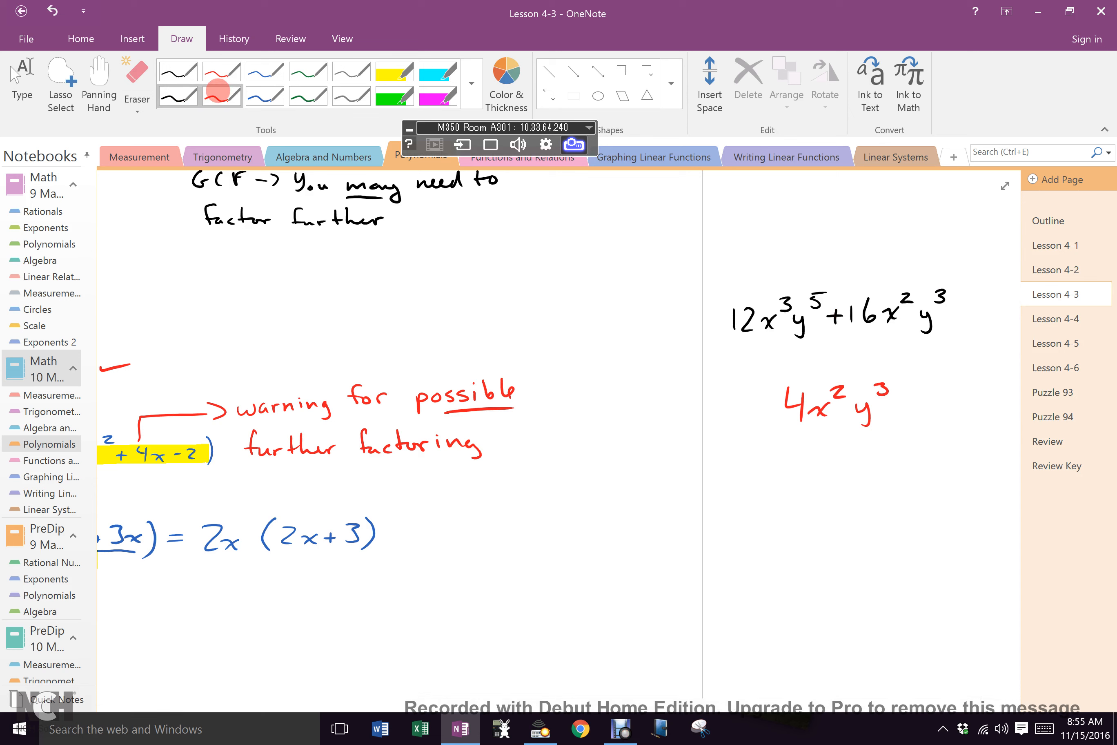
Step: Erase the red 4x²y³ and write the division by 4x²y³ giving 4x²y³(3xy² + 4)
left_click(137, 81)
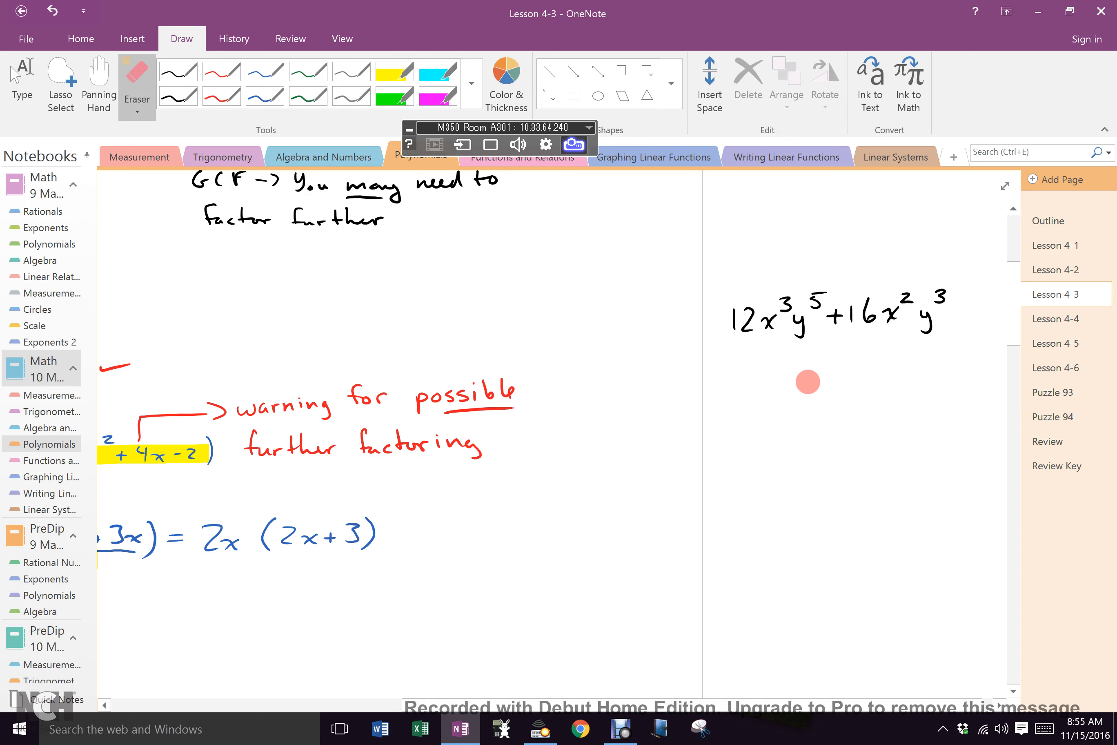
left_click(221, 95)
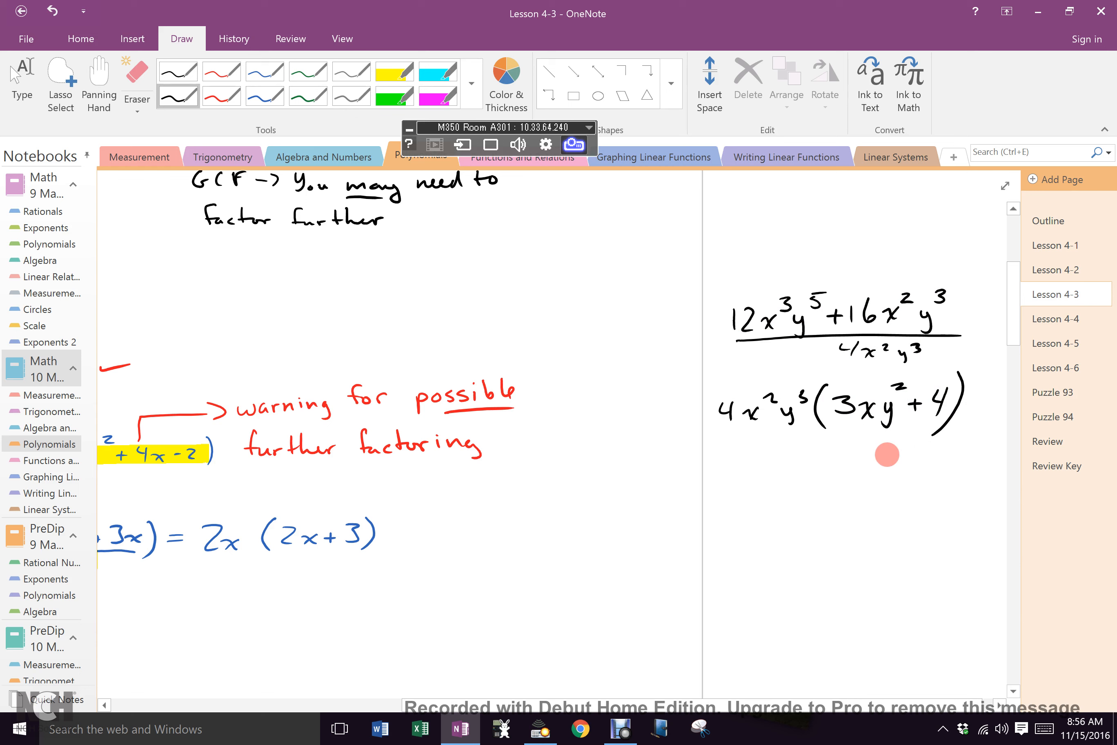
mouse_move(886, 387)
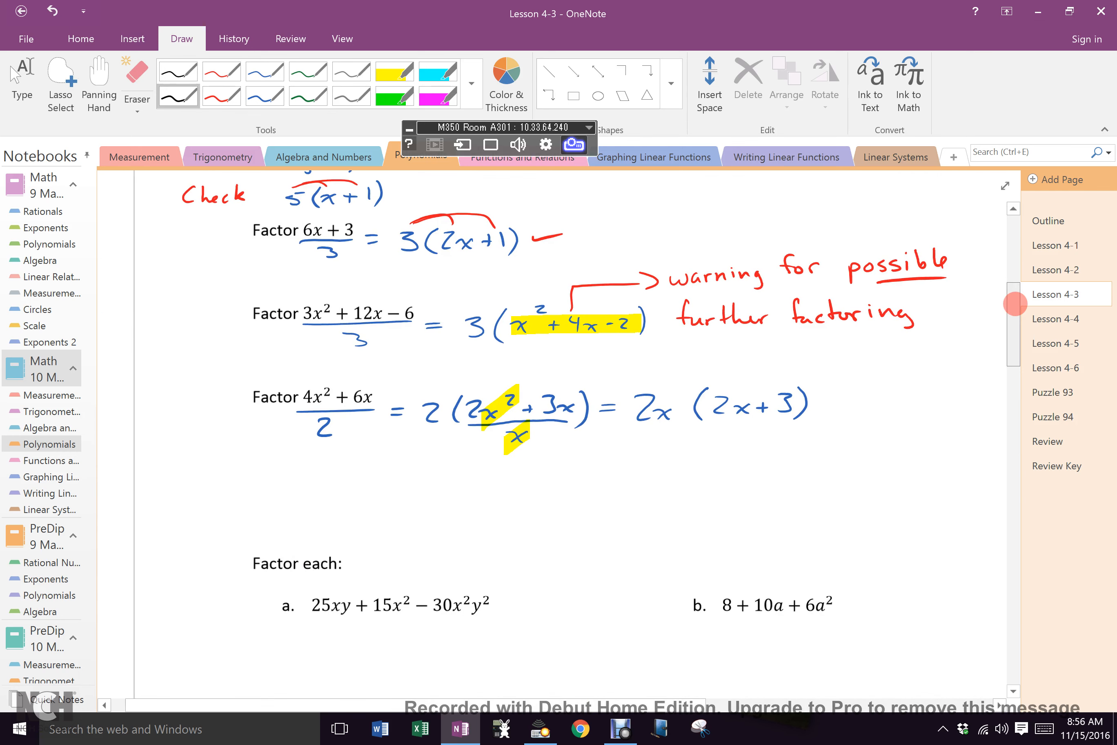
Step: Scroll to the Factor each exercises and open the Outline page
scroll("down", 3)
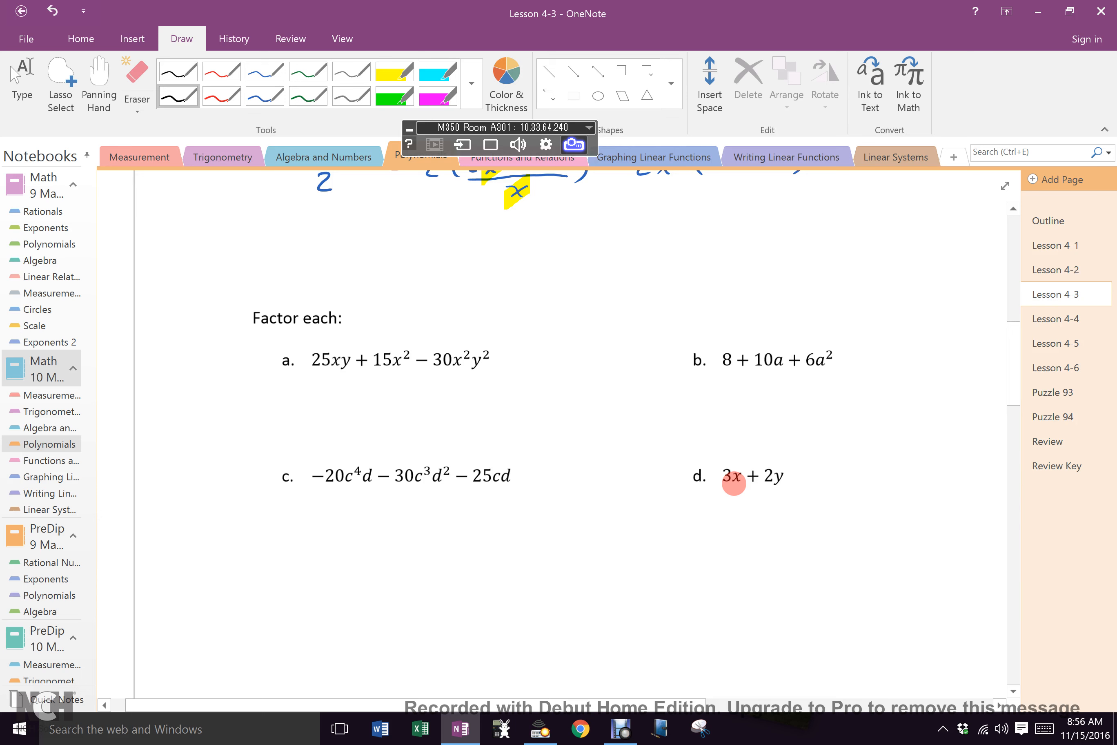
left_click(1048, 220)
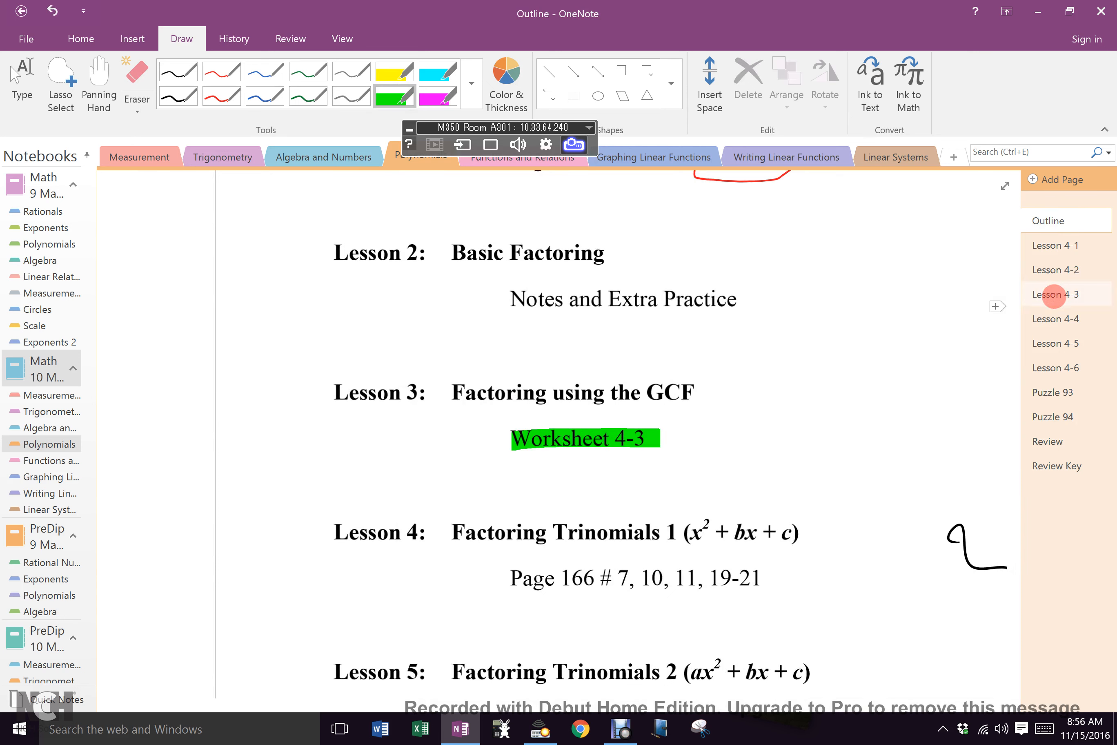
Step: Return to Lesson 4-3 via the page list after briefly visiting Lesson 4-4
left_click(1058, 294)
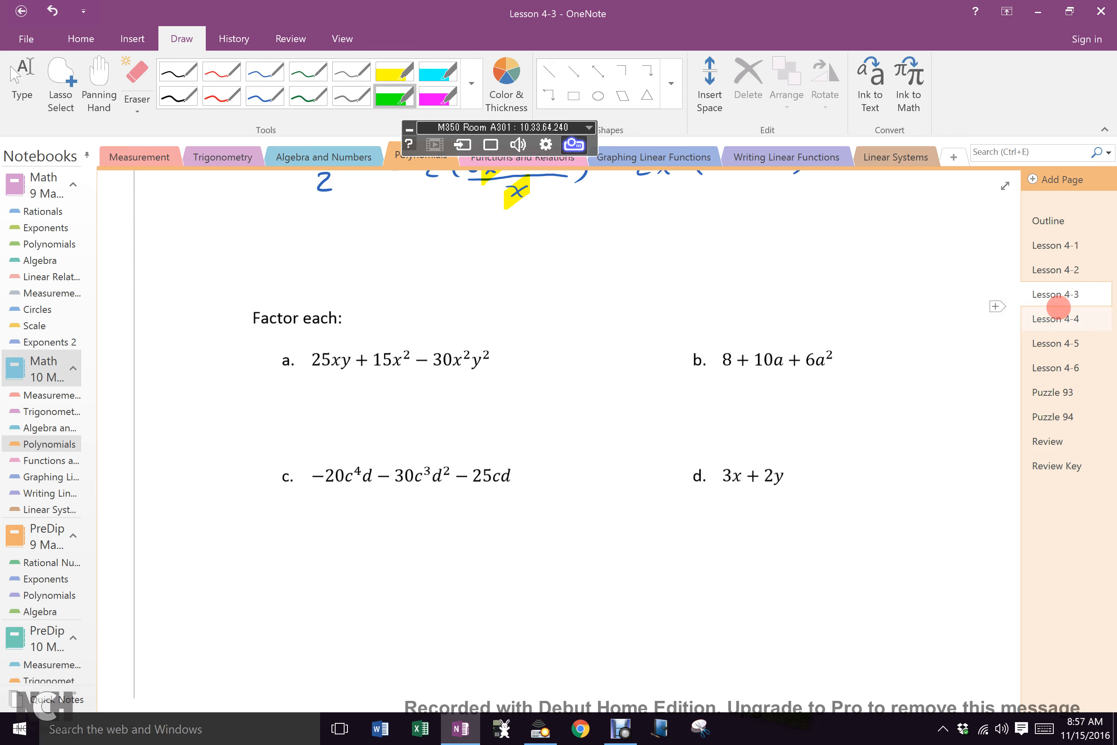
left_click(1054, 317)
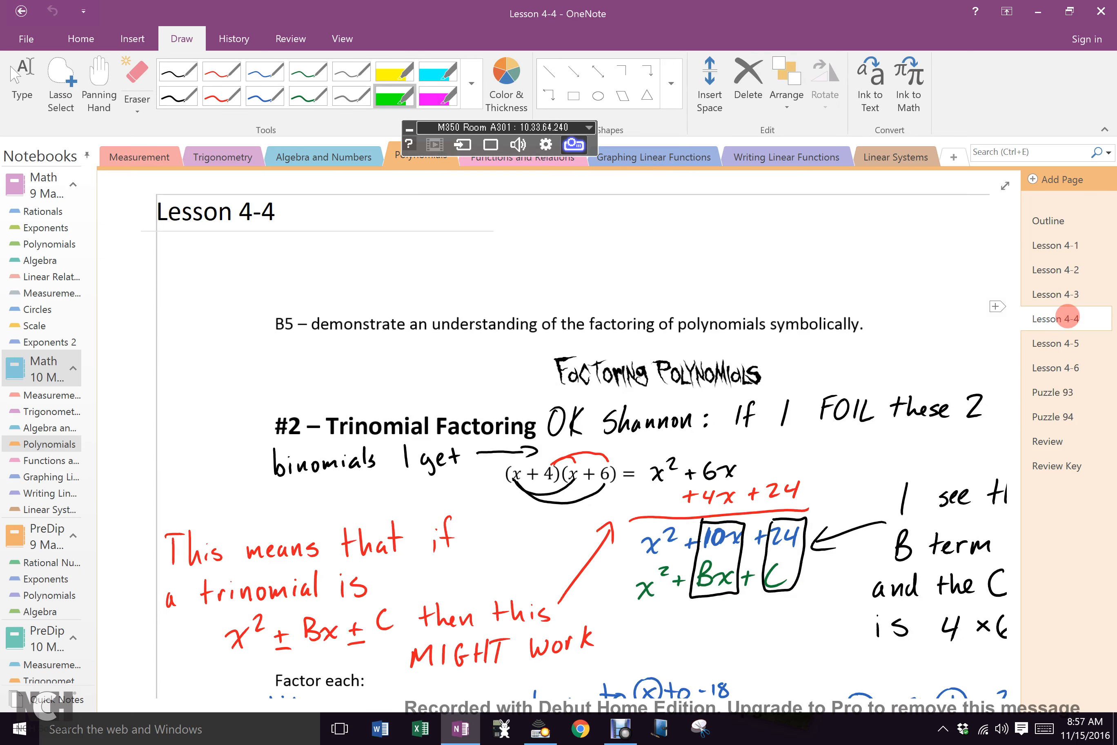
left_click(1055, 270)
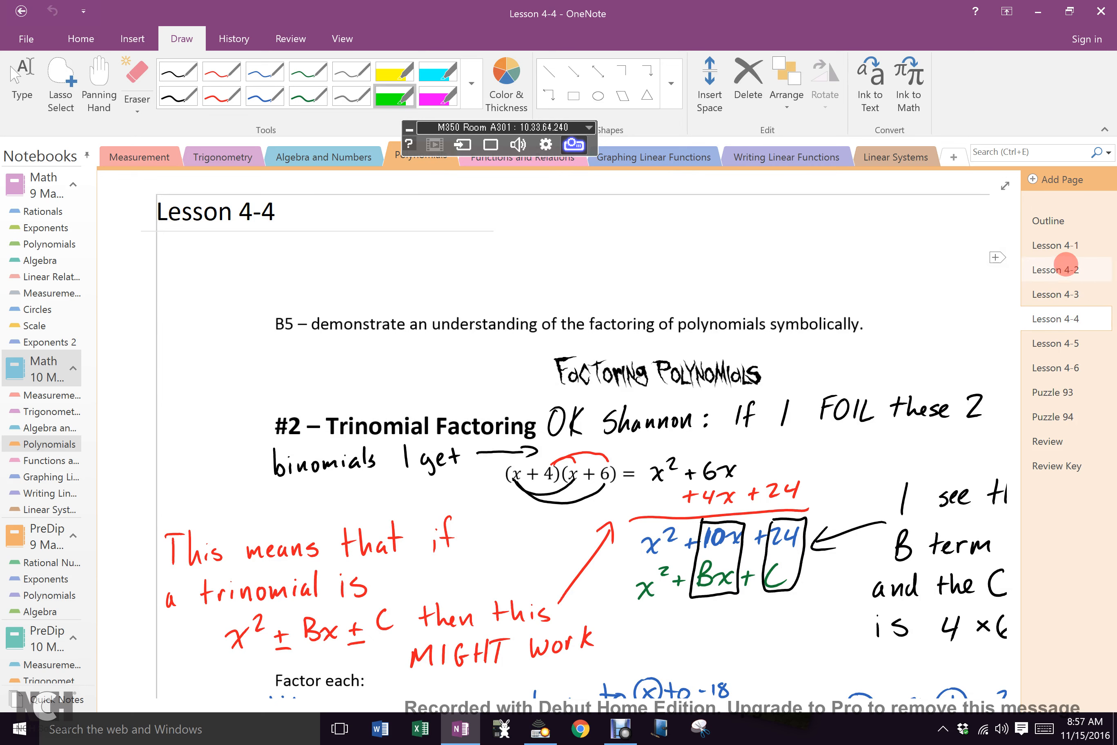
left_click(1054, 294)
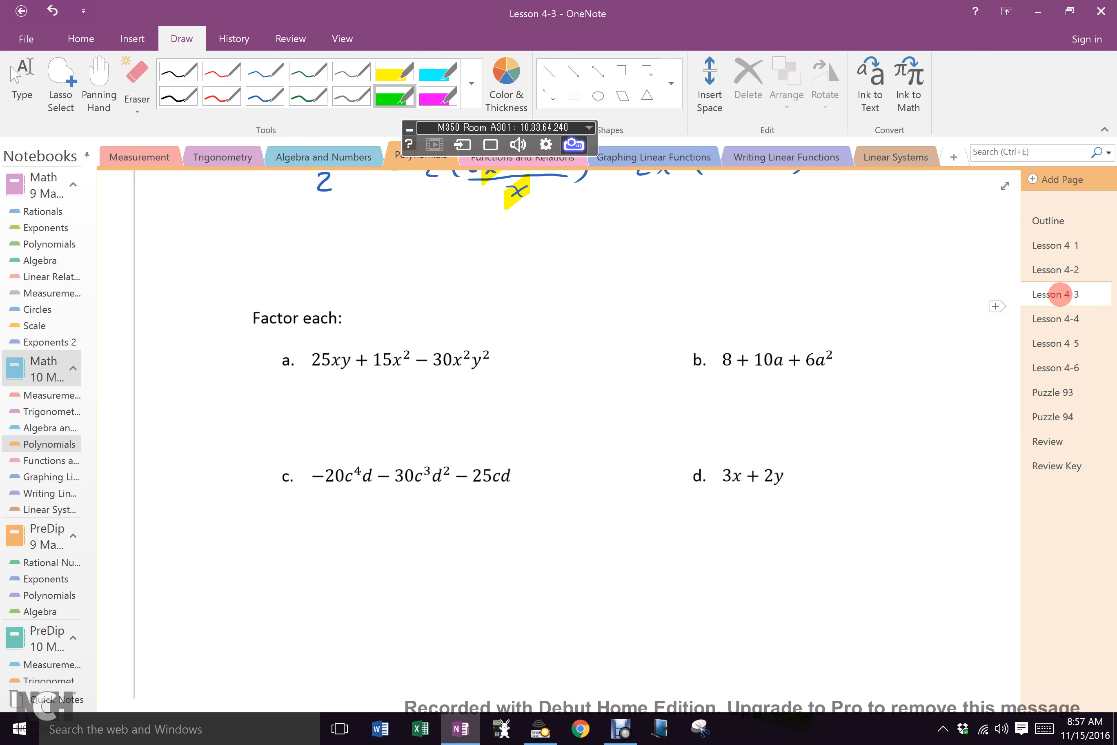
Step: Handwrite the note GCF(Q₁ ± Q₂ …) with 'GCF #'s AND variables' above the exercises
left_click(178, 96)
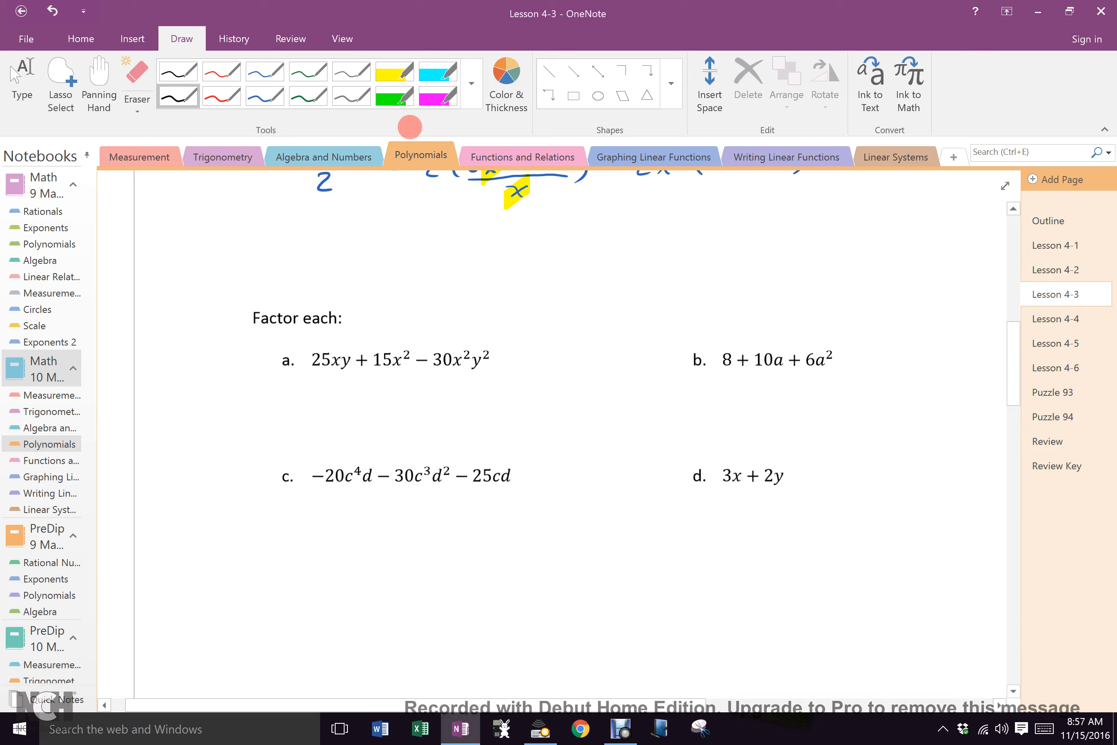
left_click_drag(431, 264, 491, 256)
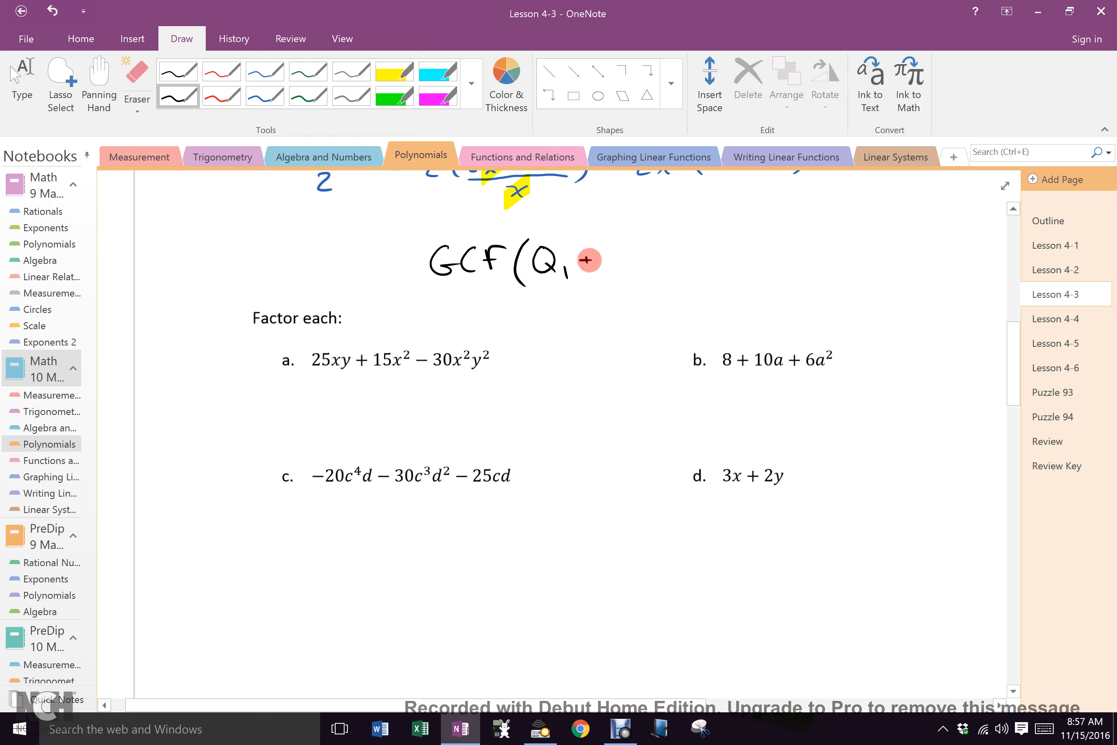
left_click_drag(583, 261, 662, 263)
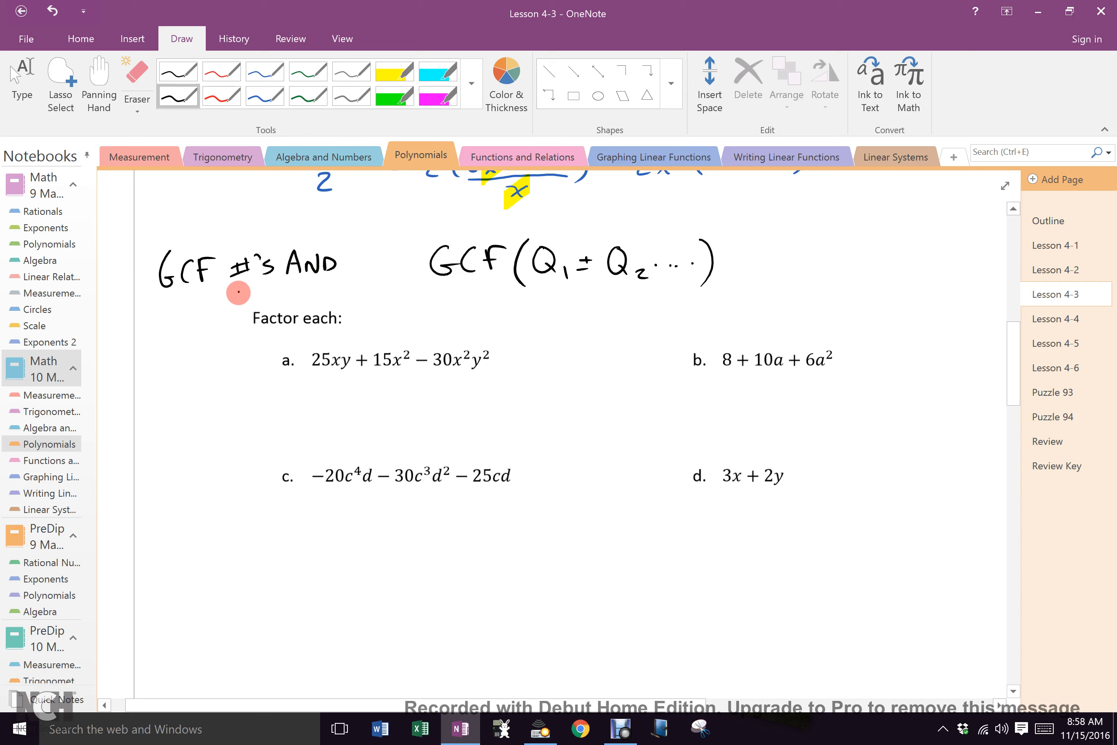
left_click_drag(228, 293, 299, 294)
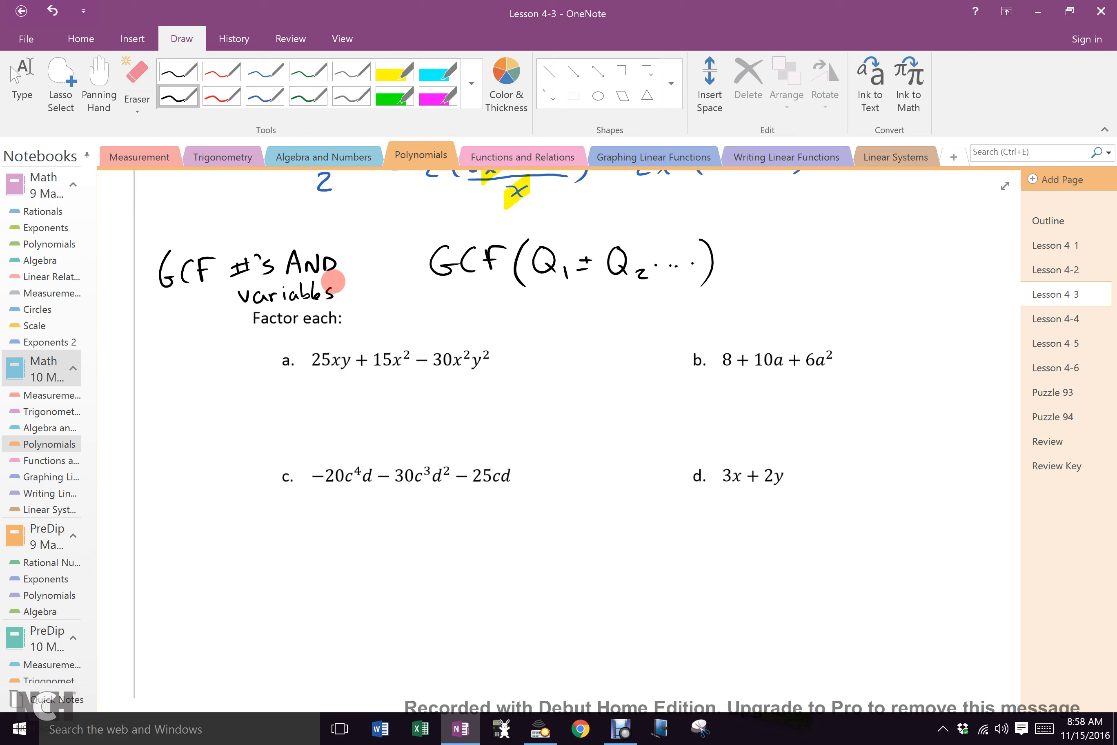
Step: Underline exercise a's printed expression in blue to begin its factoring
left_click(264, 95)
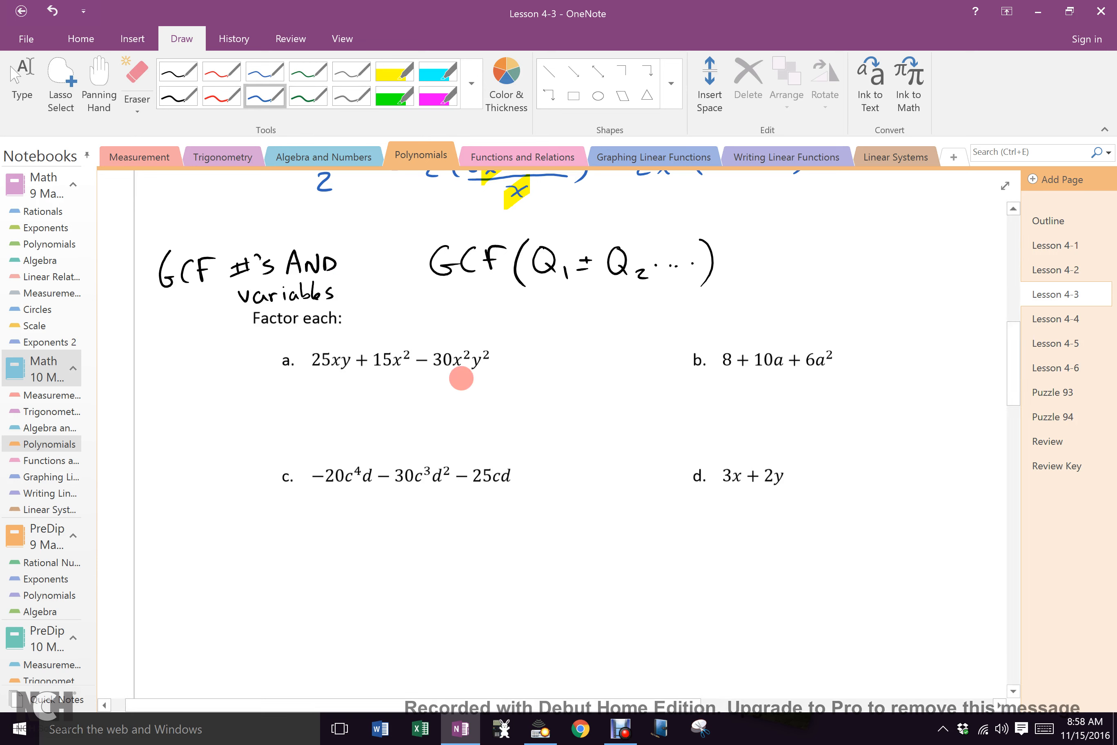
left_click_drag(308, 374, 488, 369)
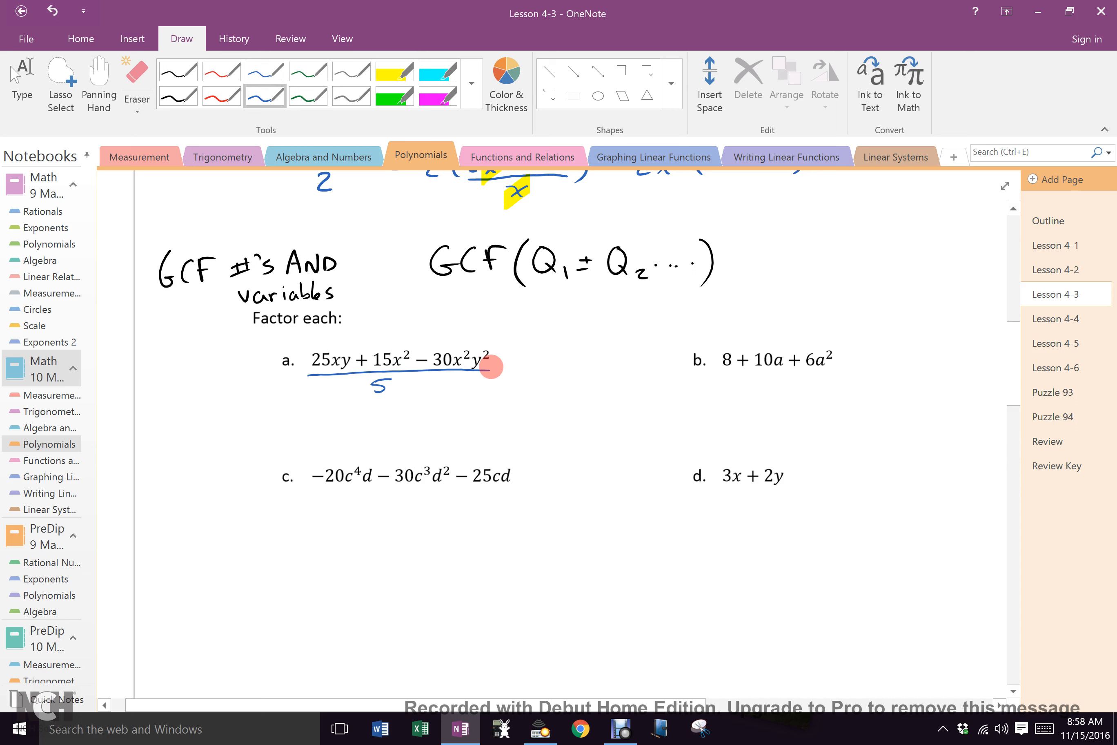
mouse_move(460, 360)
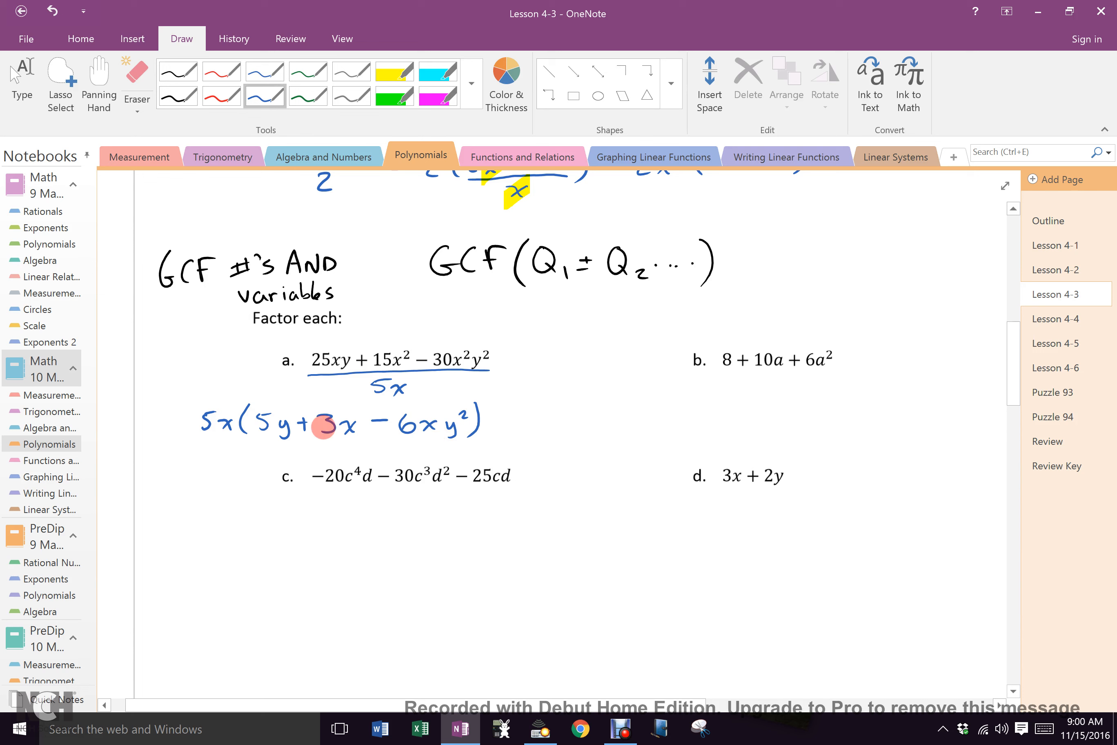
mouse_move(421, 423)
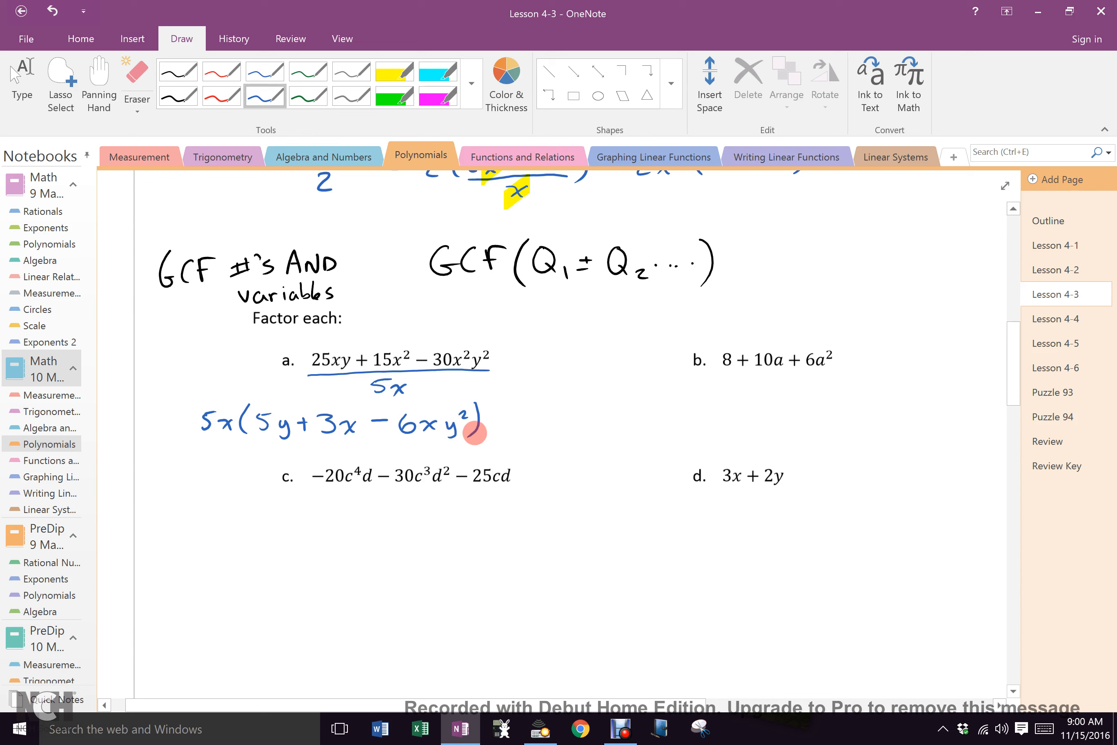
mouse_move(253, 463)
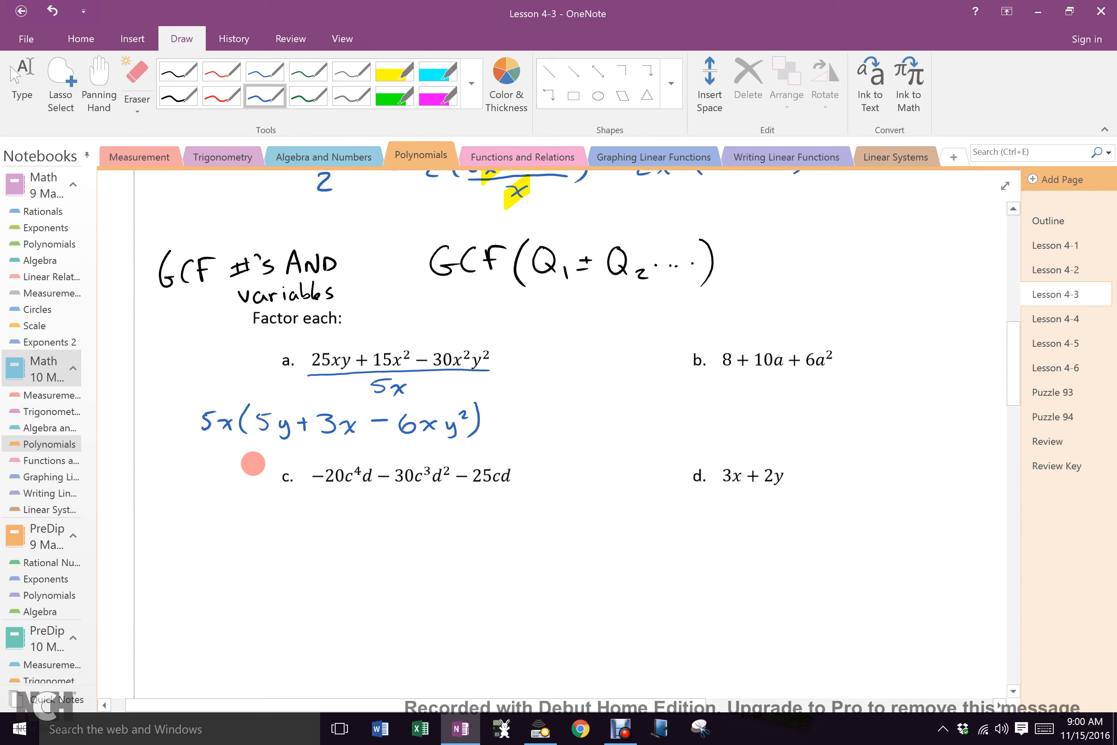
mouse_move(285, 457)
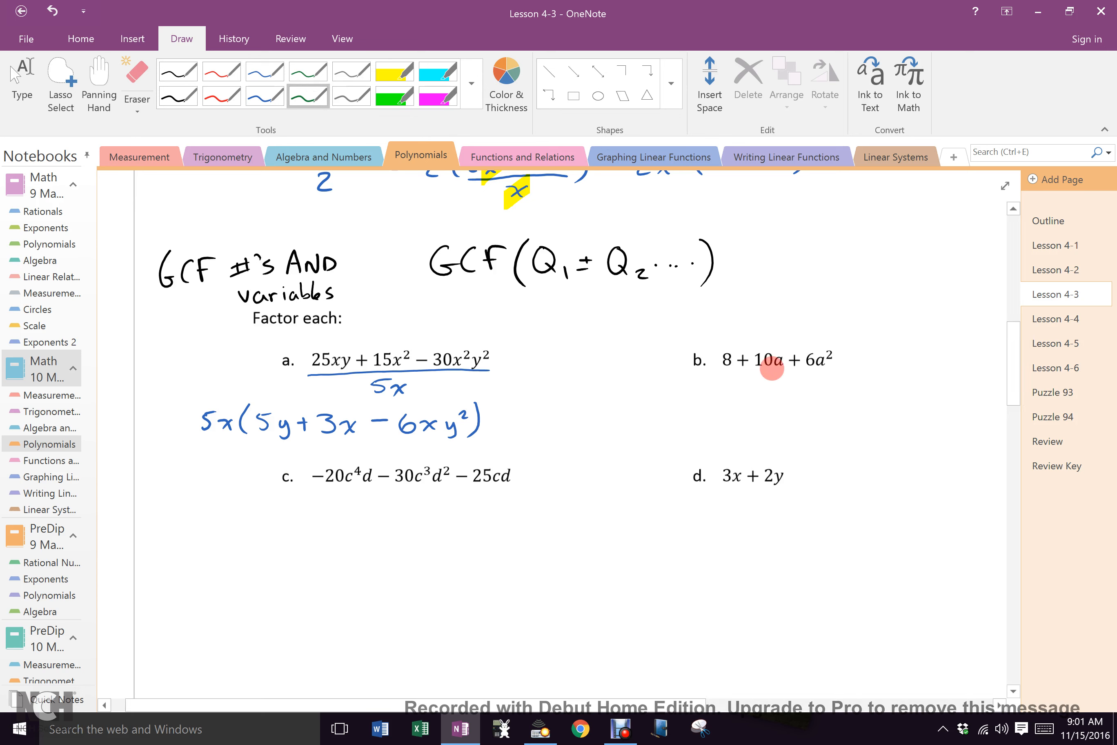
Step: Underline exercise b in green and write its factored form 2(4 + 5a + 3a²), then pick red
left_click_drag(716, 372, 837, 368)
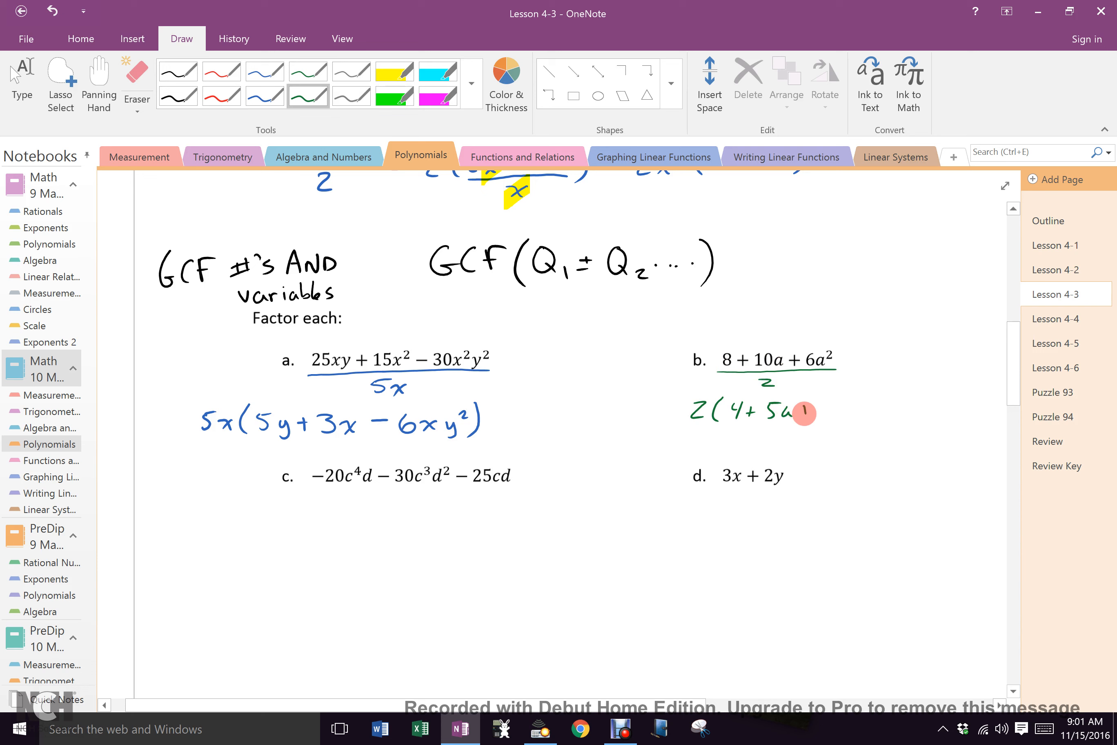
left_click_drag(803, 411, 866, 397)
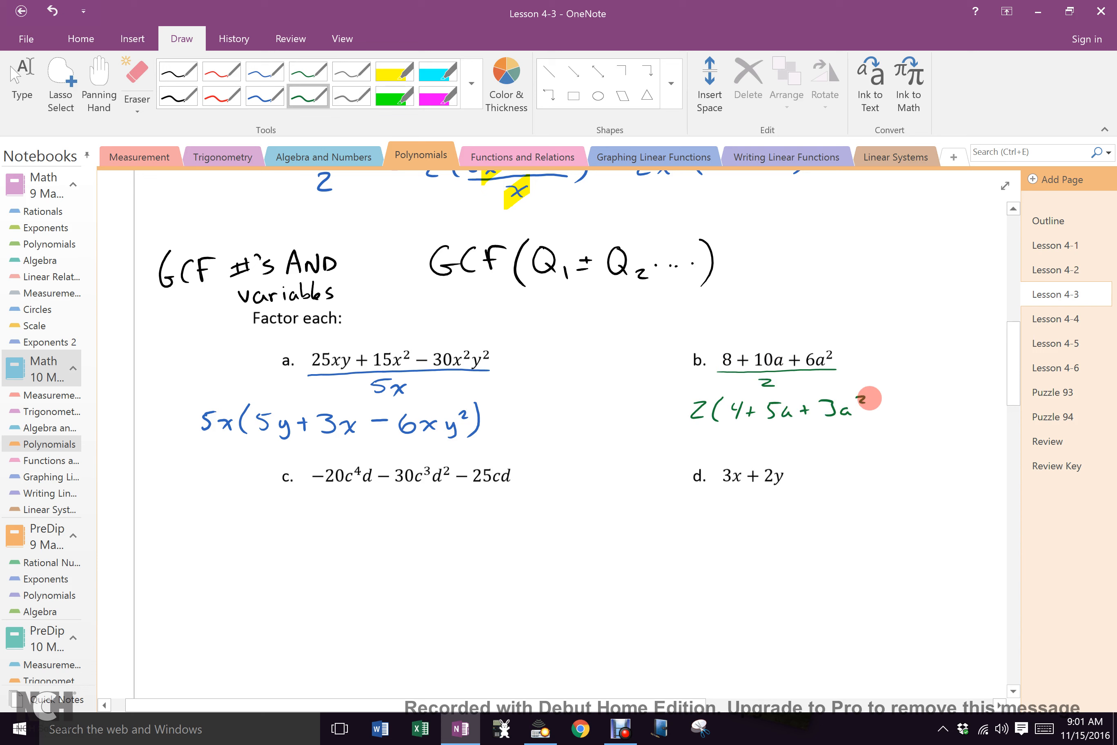
left_click_drag(865, 399, 876, 413)
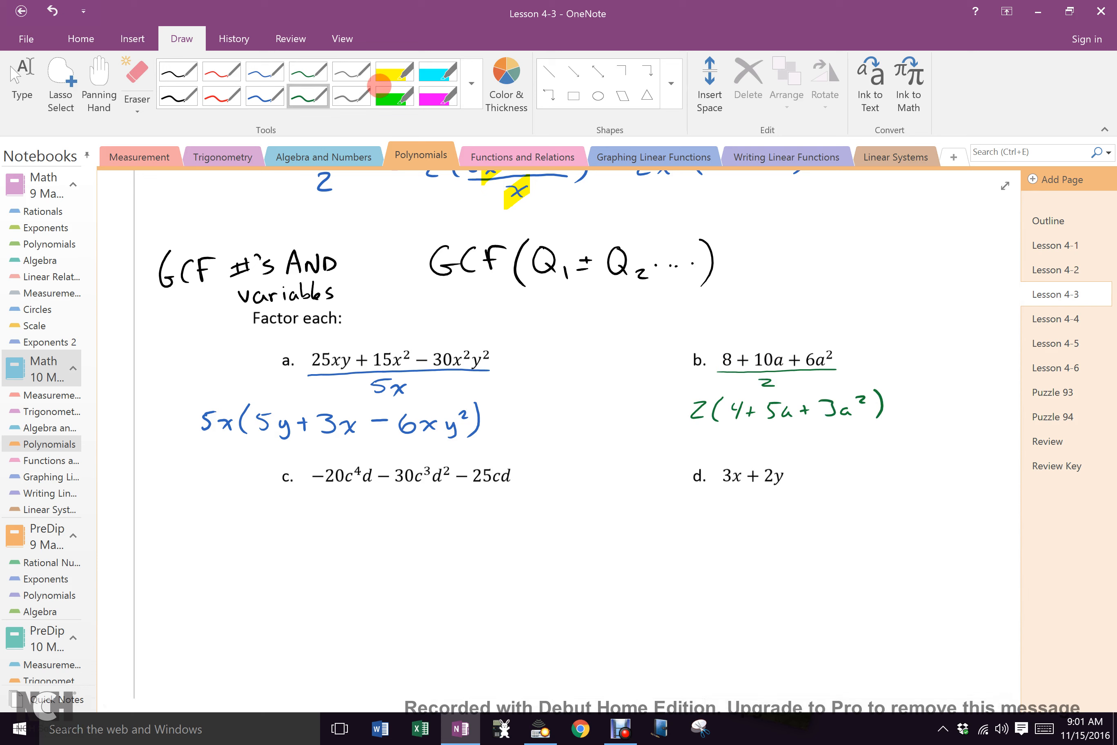
left_click(222, 96)
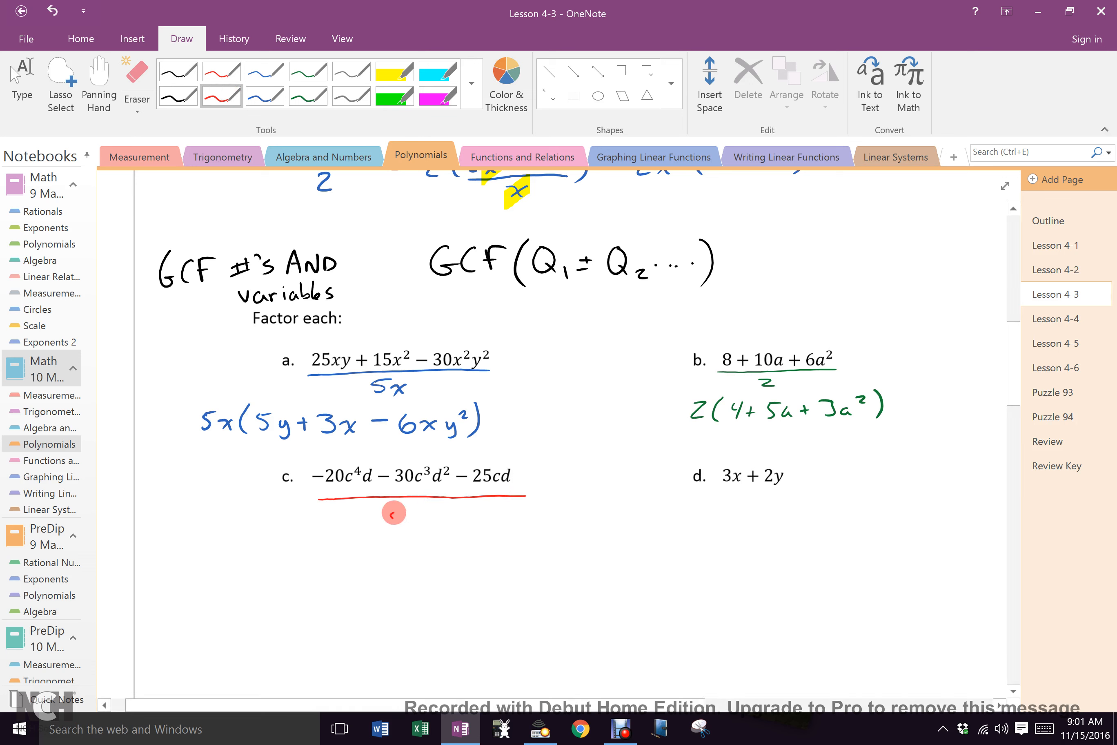
Step: Underline exercise c in red and write 5cd(−4c³ − 6c²d with the final −5
left_click_drag(393, 520, 427, 520)
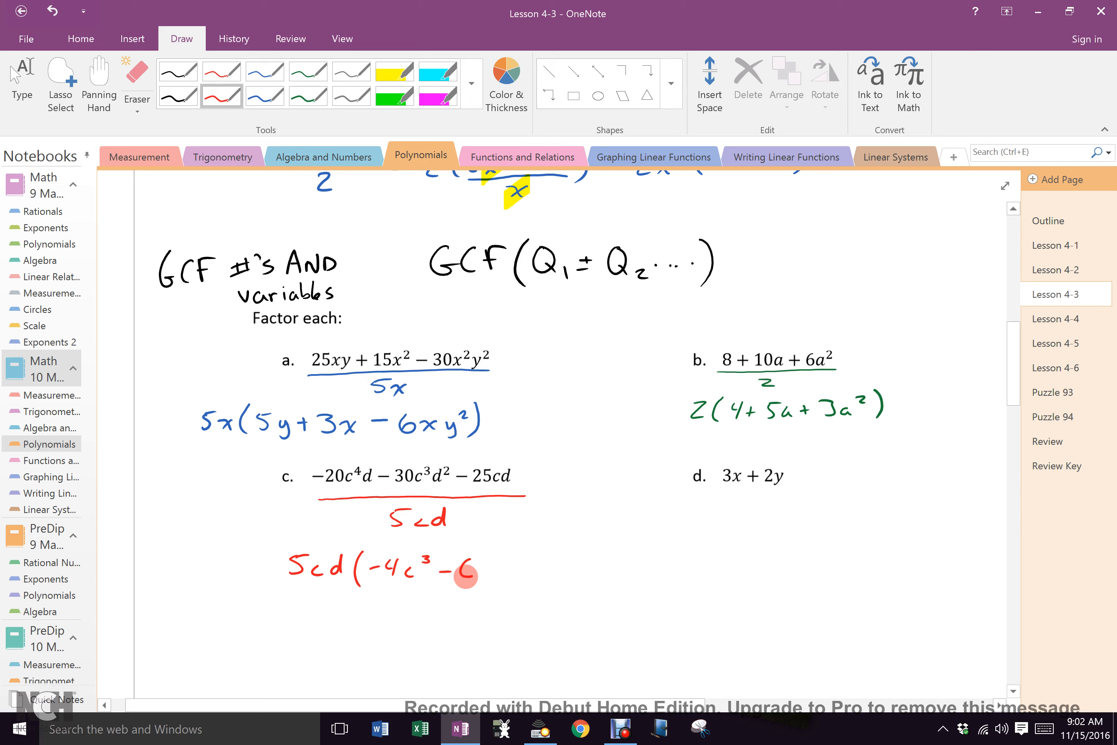
left_click_drag(460, 566, 512, 563)
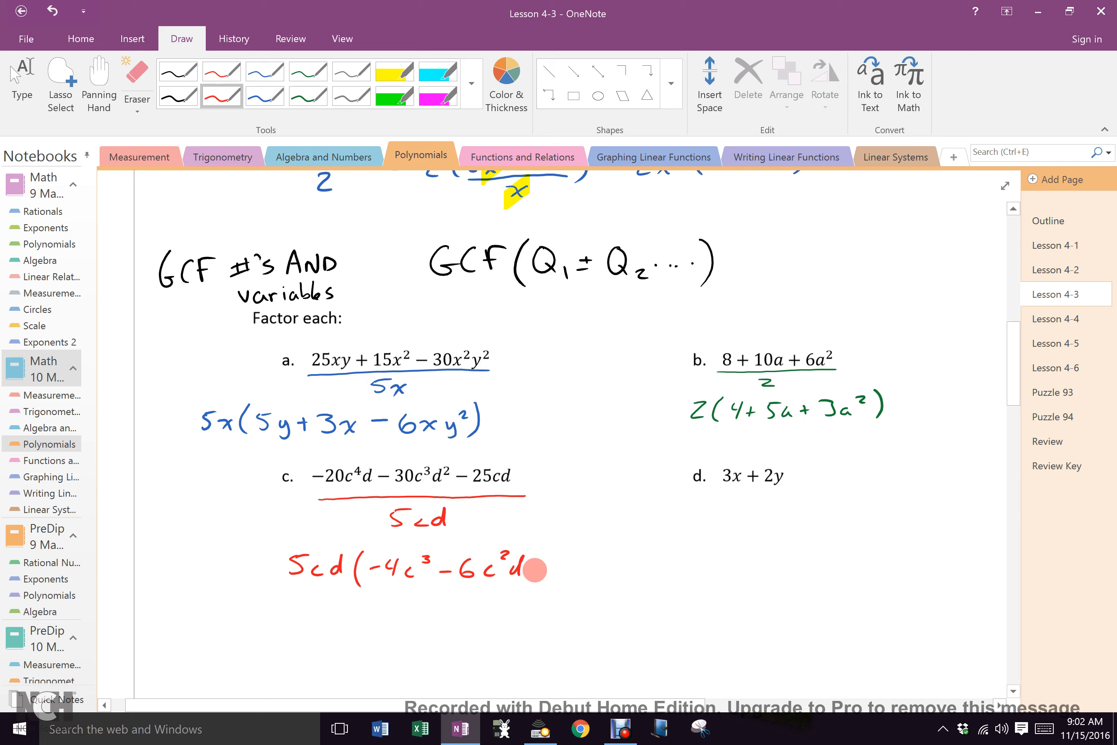
left_click_drag(531, 569, 580, 577)
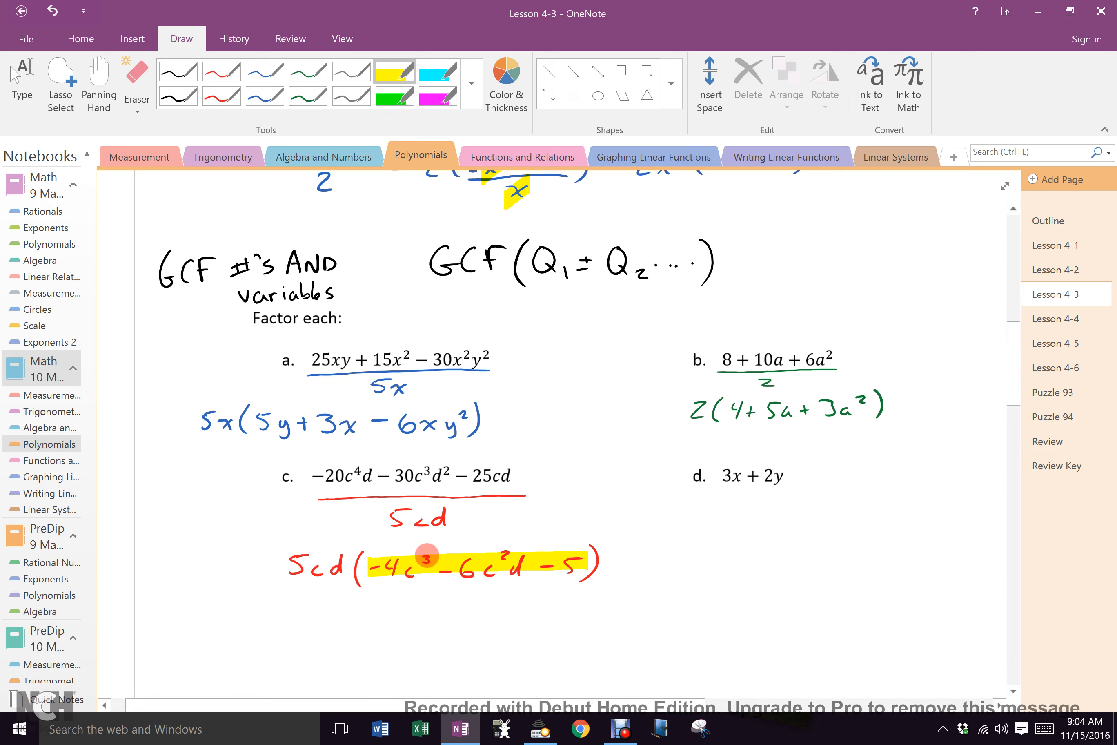
mouse_move(522, 539)
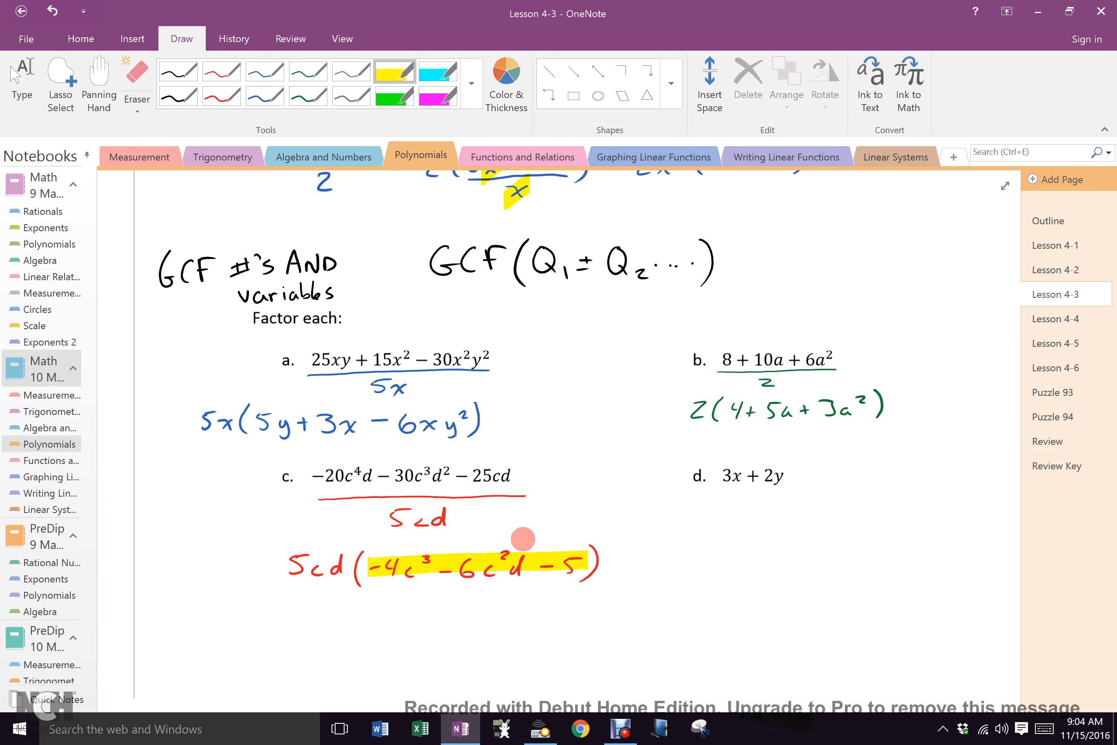
Step: Pick the red pen again after highlighting exercise c's parenthesised terms in yellow
left_click(221, 95)
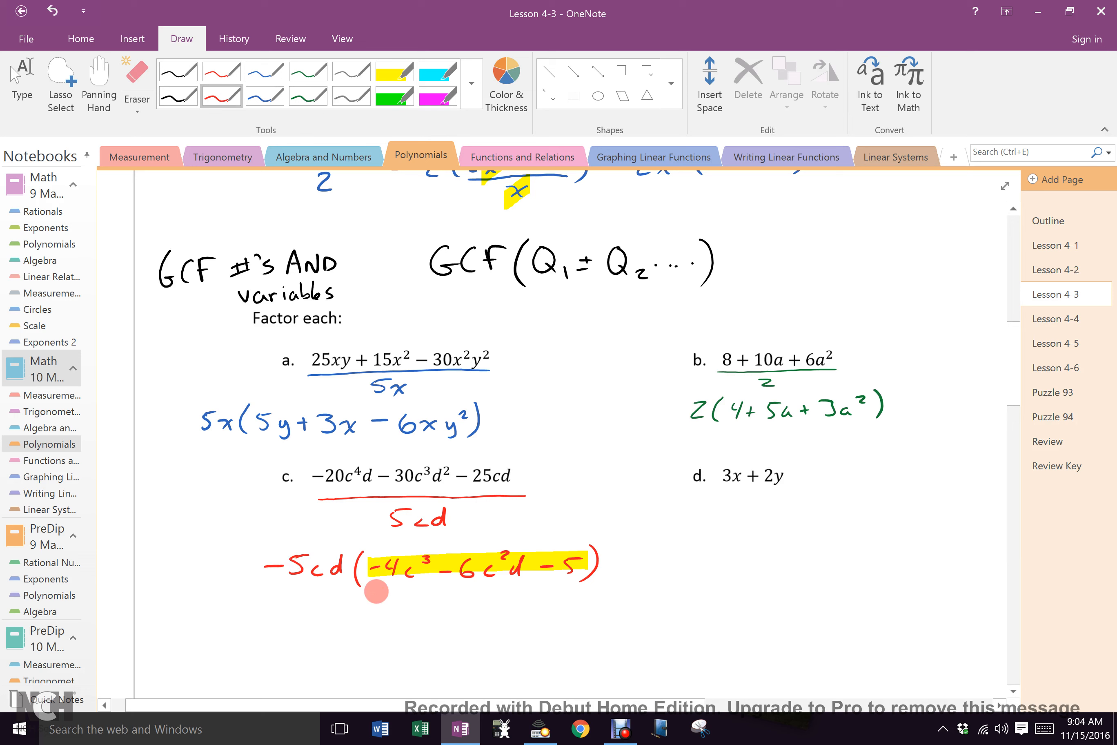
Step: Erase exercise c's highlighted terms so they can be rewritten as 4c³ + 6c²d
left_click(136, 82)
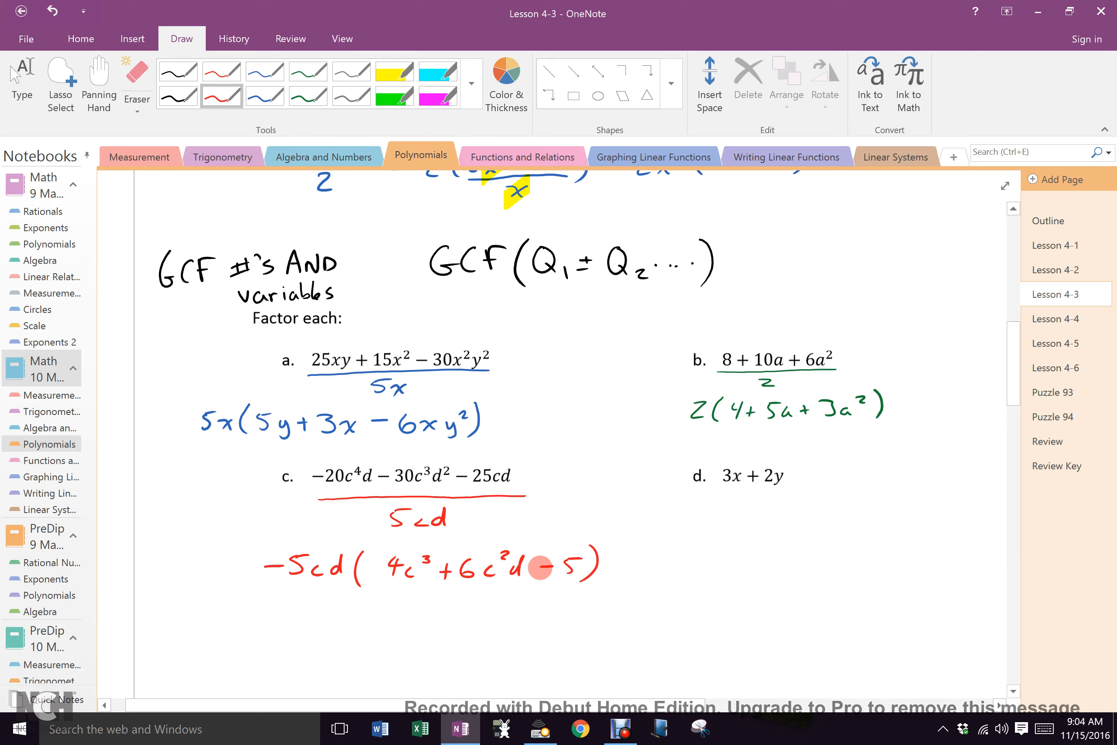
left_click(547, 574)
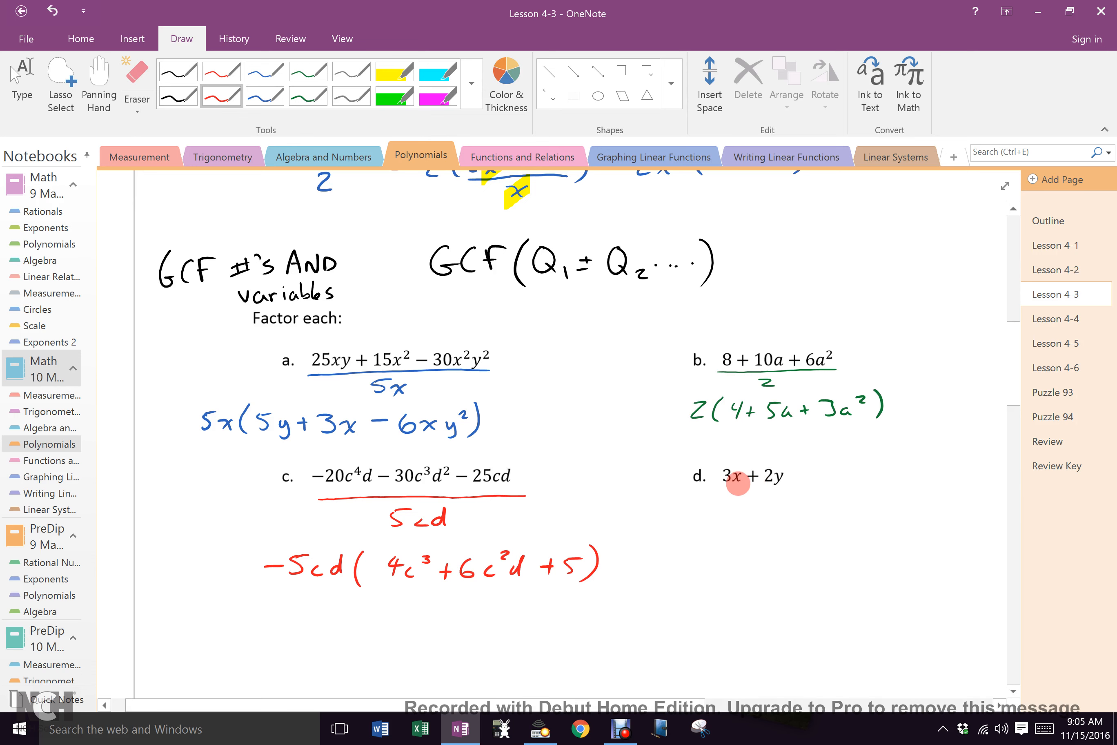
mouse_move(735, 526)
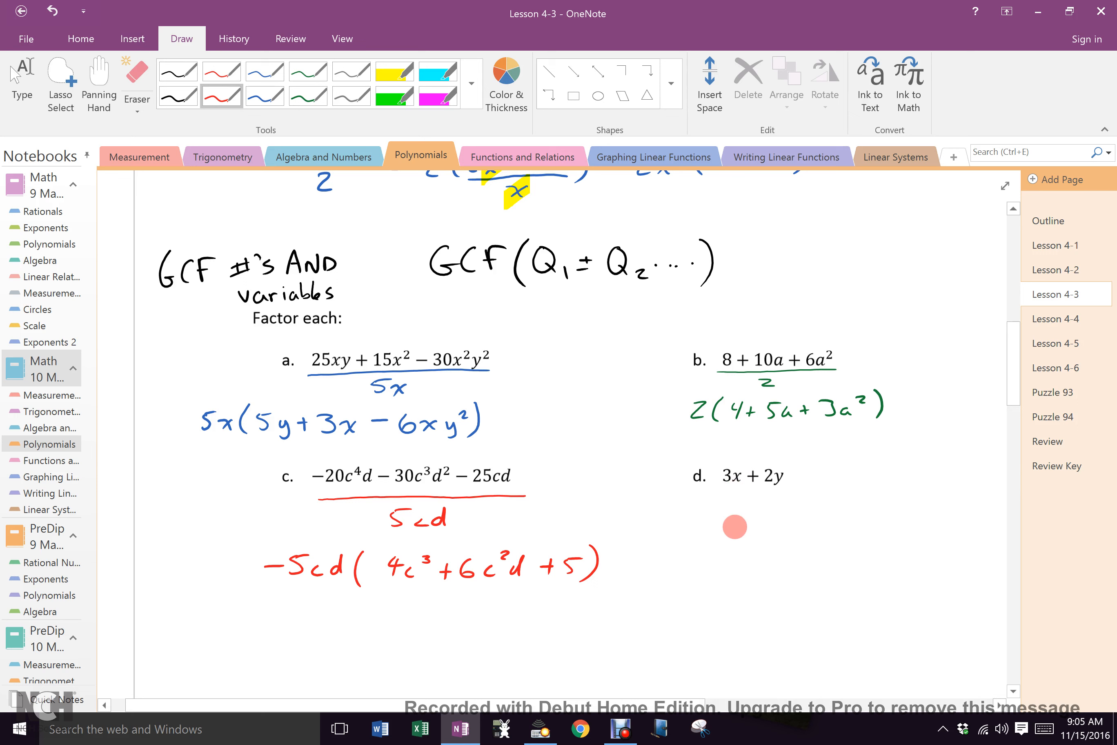